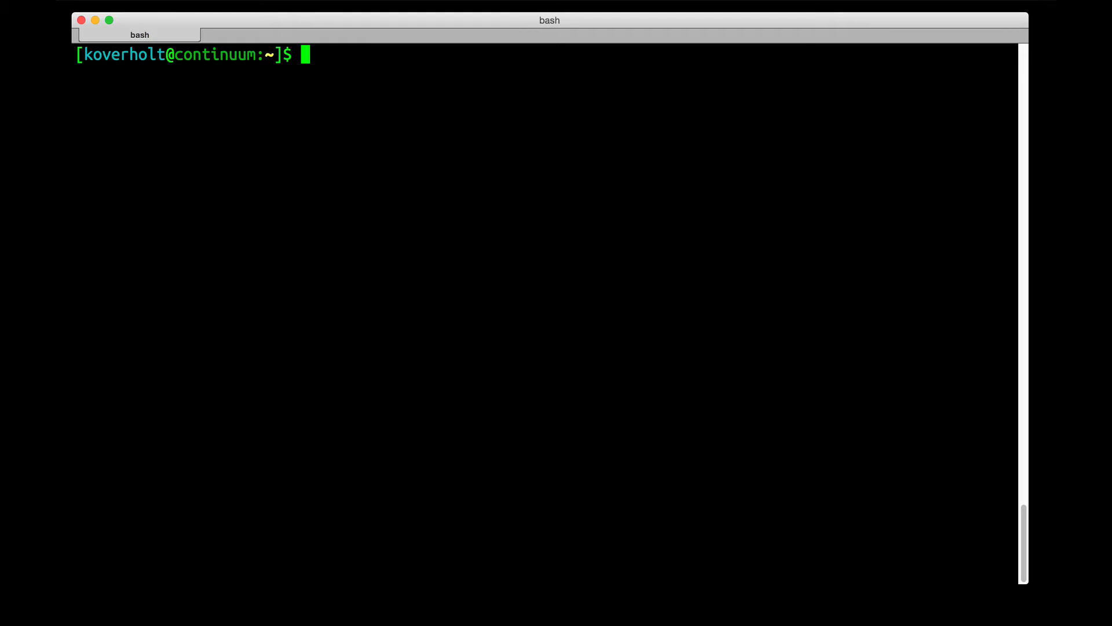
Run acluster to print the Anaconda Cluster CLI help and available commands.
{"action": "type", "text": "acluster"}
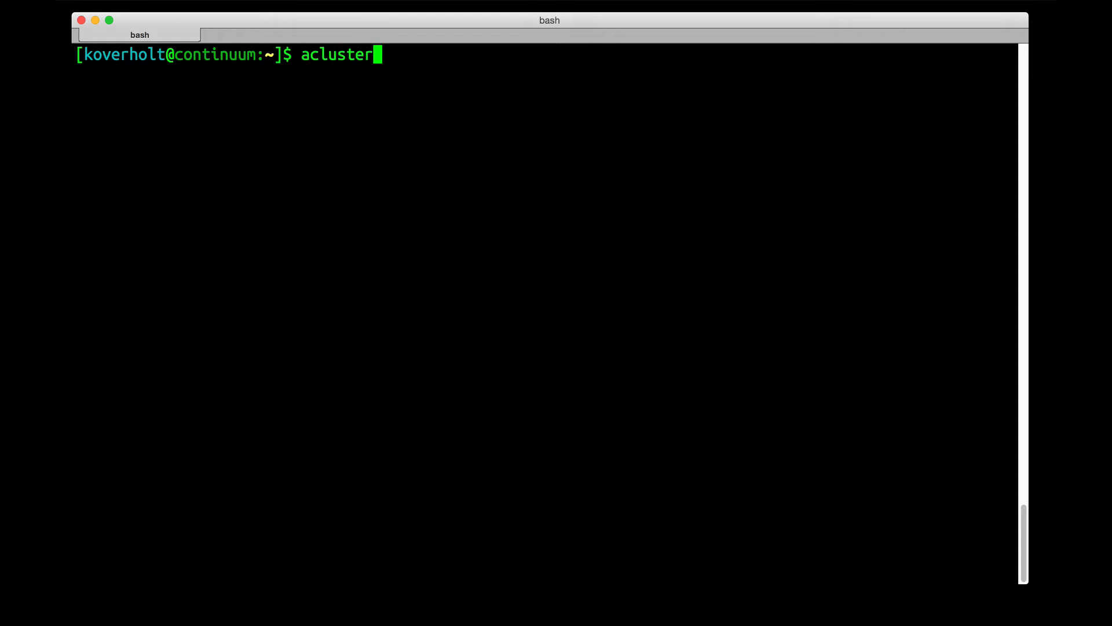
{"action": "key", "text": "Return"}
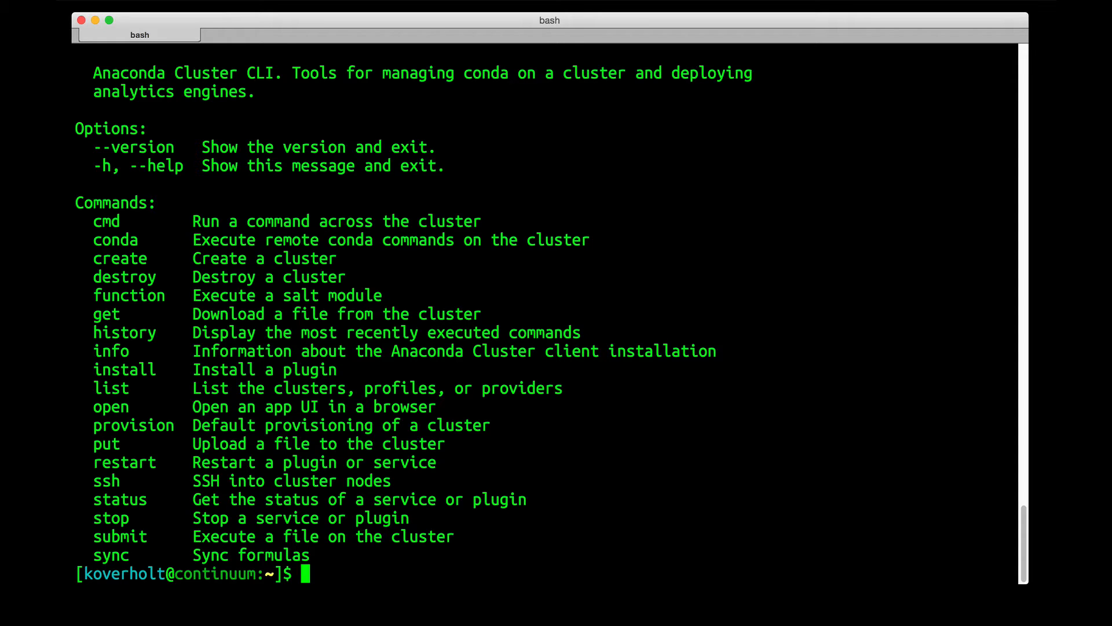
Run 'acluster list providers' showing aws_east, then begin 'acluster list profiles'.
{"action": "type", "text": "acluster list pro"}
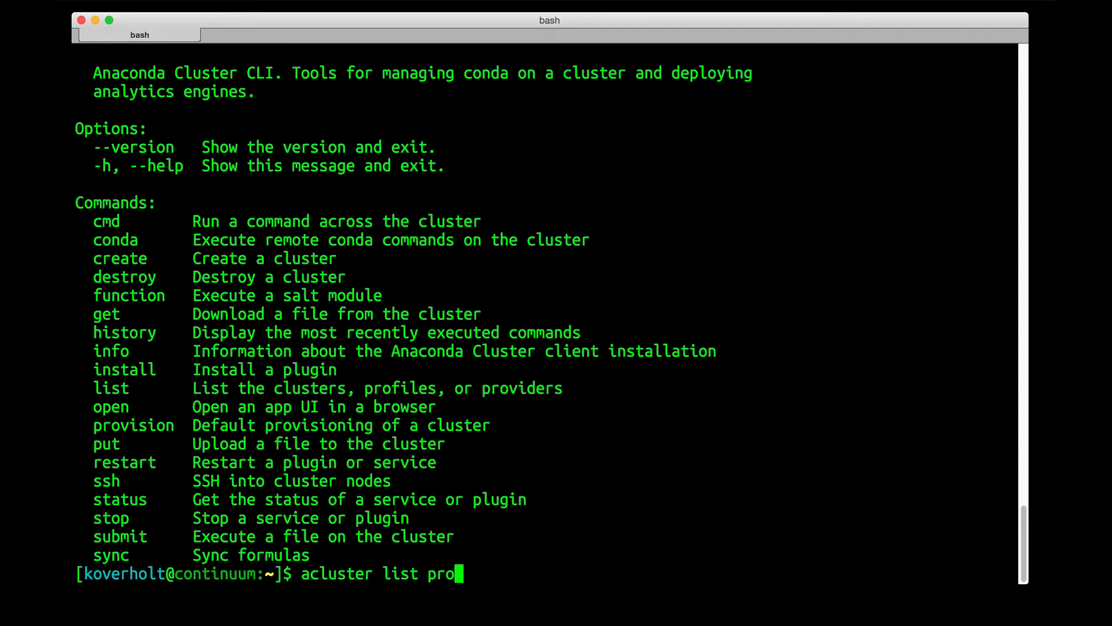
{"action": "key", "text": "Return"}
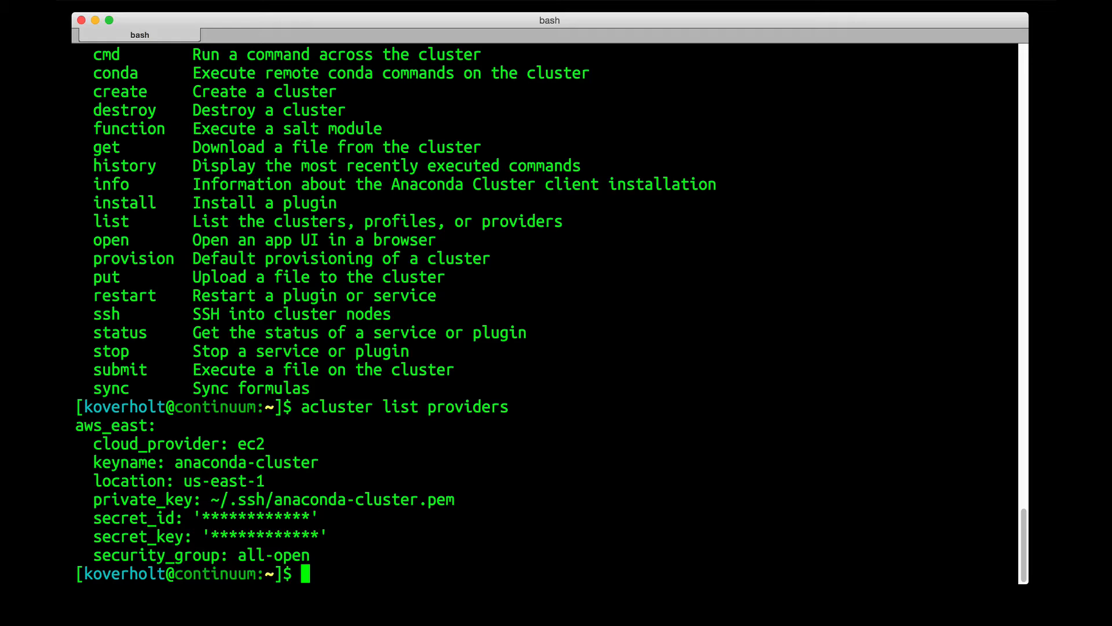
{"action": "type", "text": "acluster list profiles"}
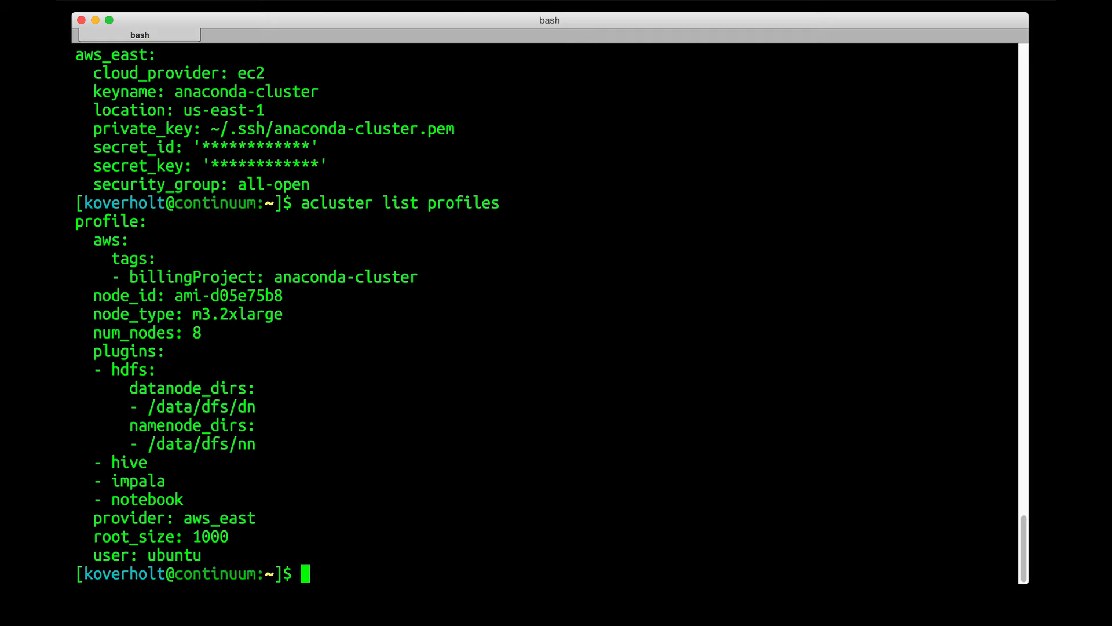
Begin the 'acluster create' command at the prompt.
{"action": "type", "text": "acluster create"}
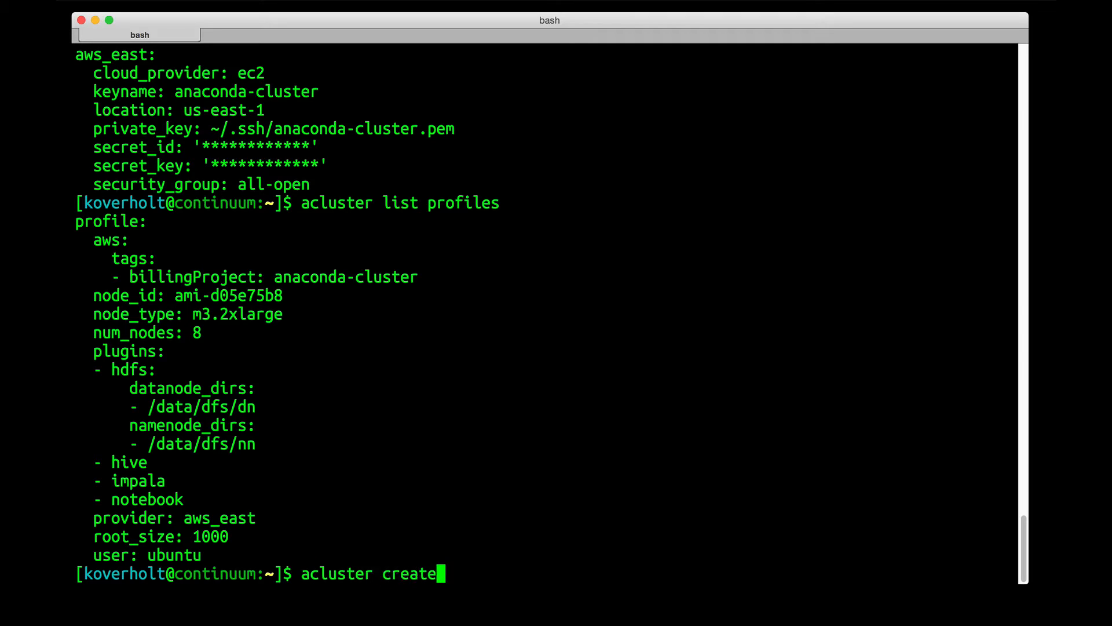
Run 'acluster create cluster_demo -p profile' to start creating the cluster.
{"action": "type", "text": "cluster_d"}
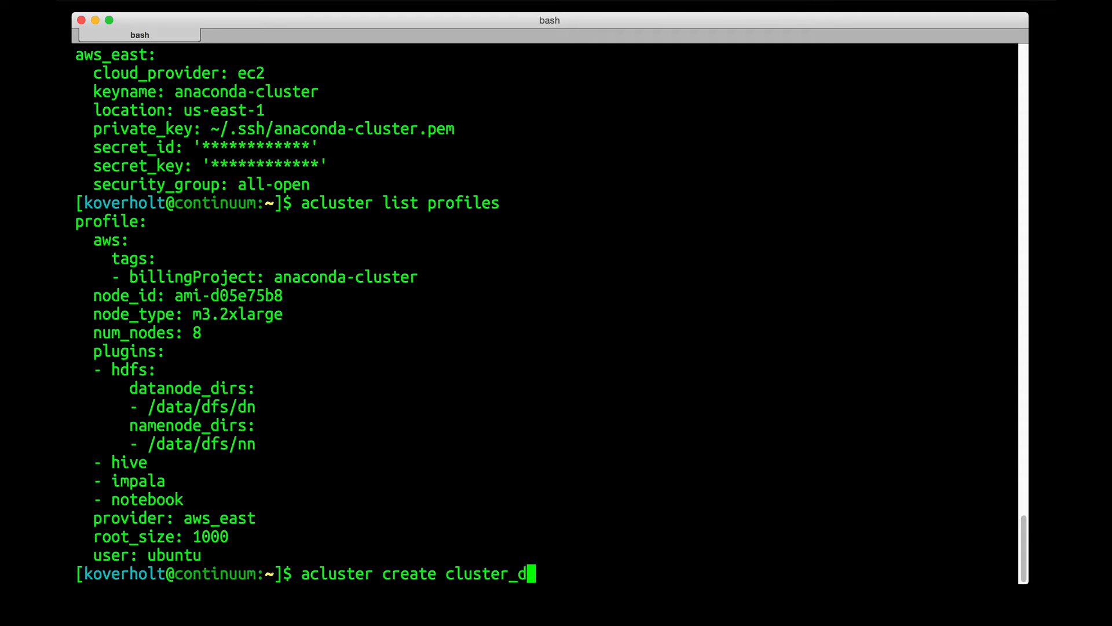
{"action": "type", "text": "emo"}
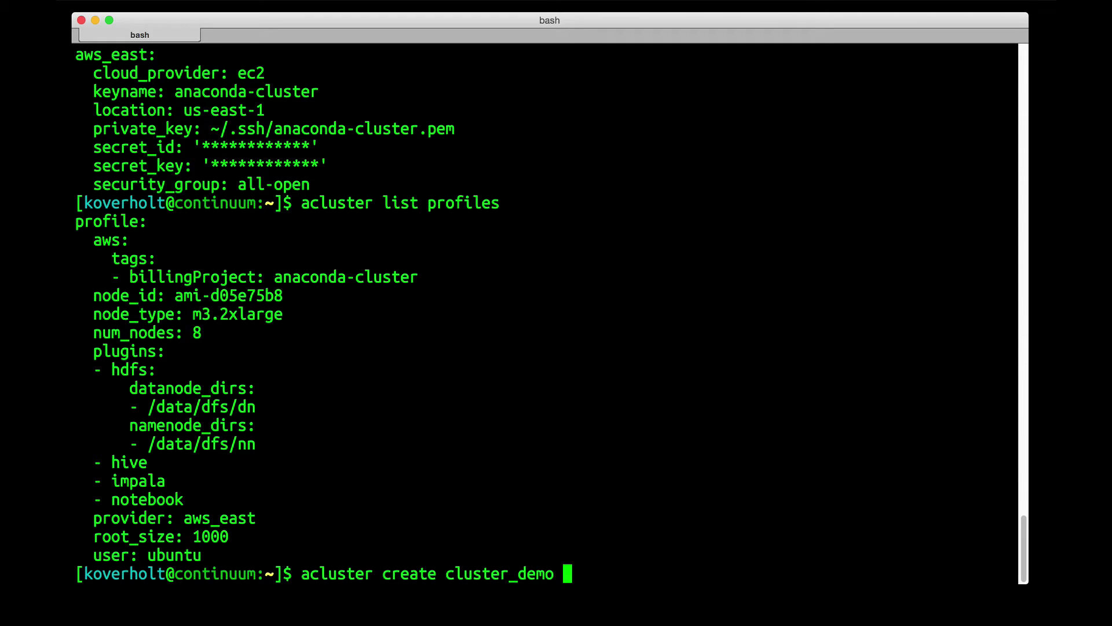
{"action": "type", "text": "-"}
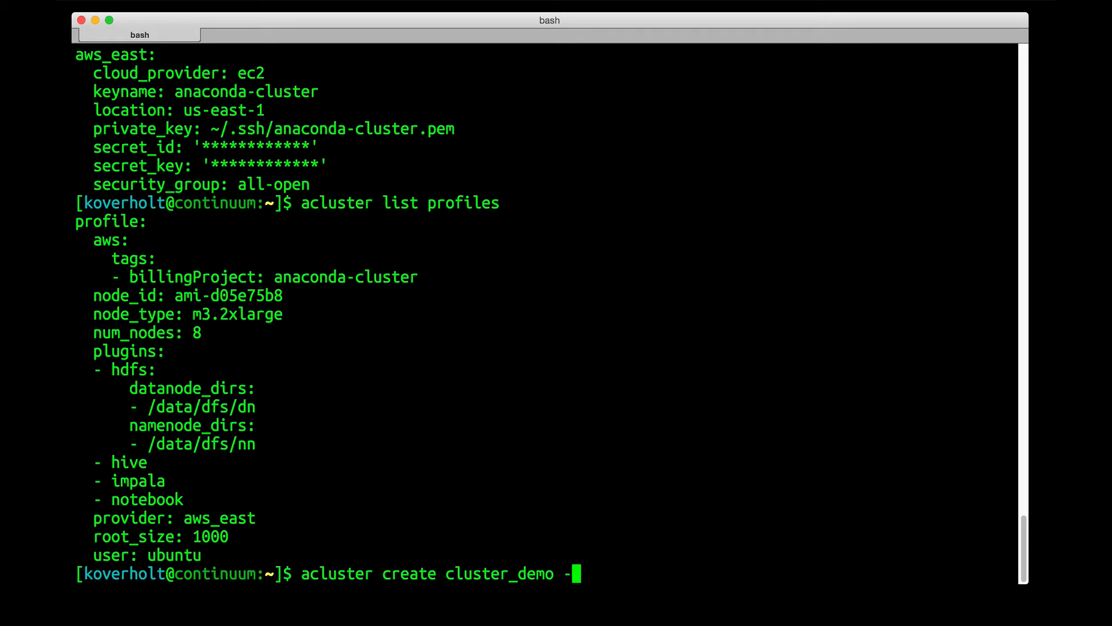
{"action": "type", "text": "p"}
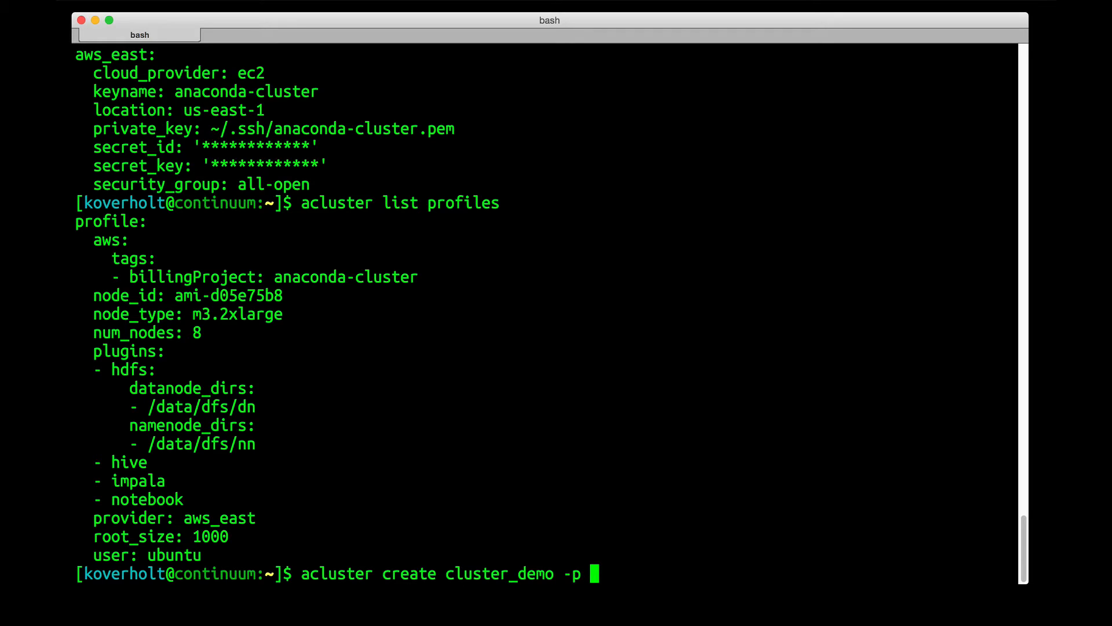
{"action": "type", "text": "profile"}
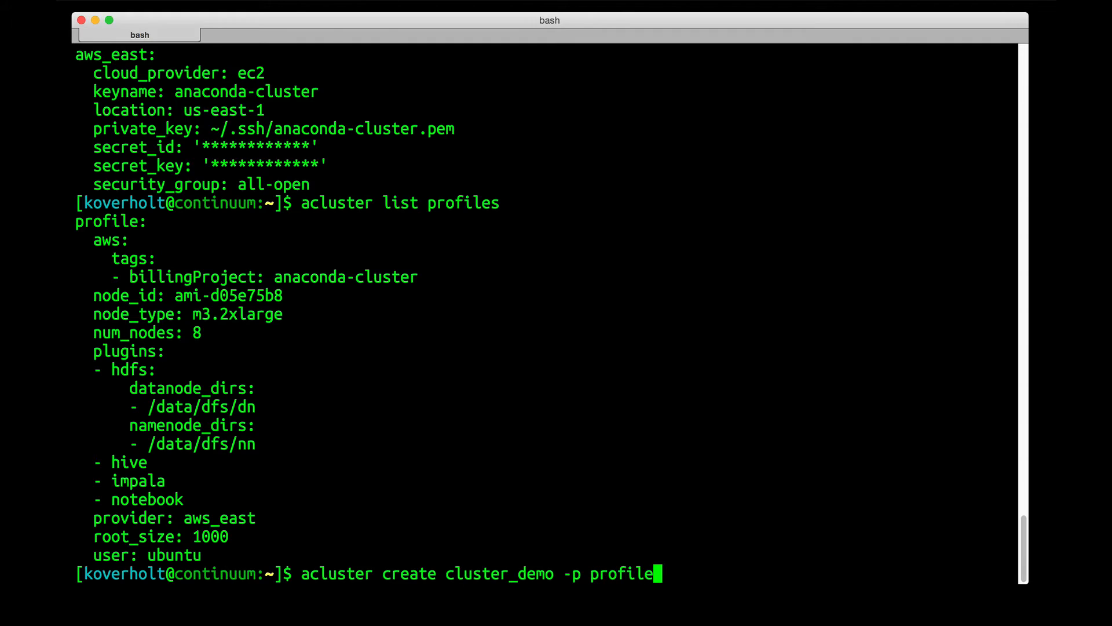
{"action": "key", "text": "Return"}
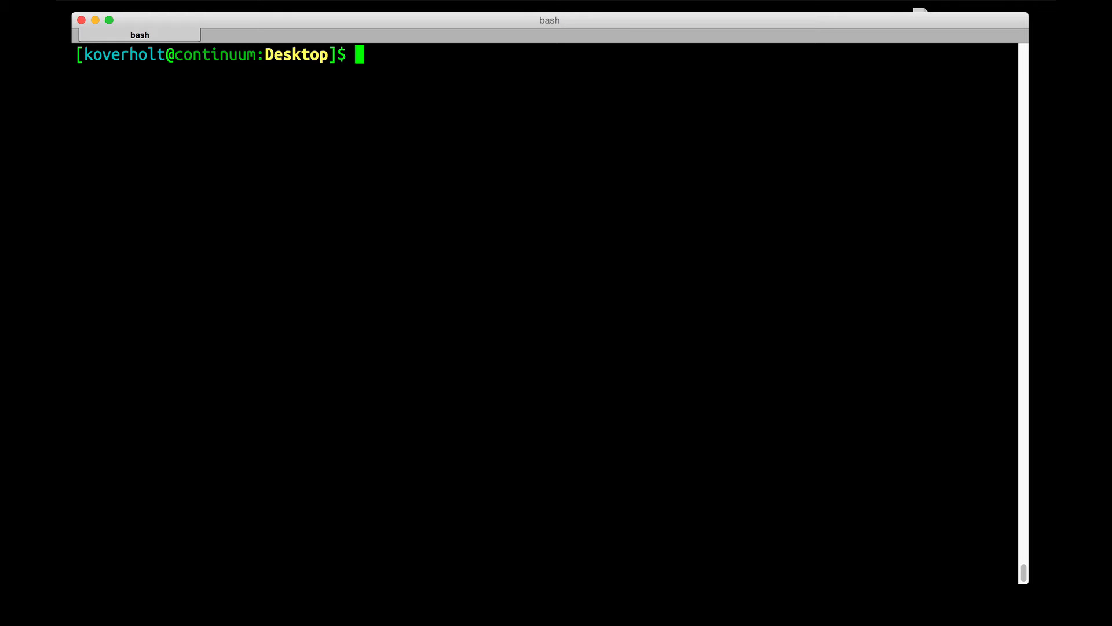
Run 'cat environment.yml' to show the blaze environment definition, then begin 'conda env create'.
{"action": "type", "text": "cat environment.yml"}
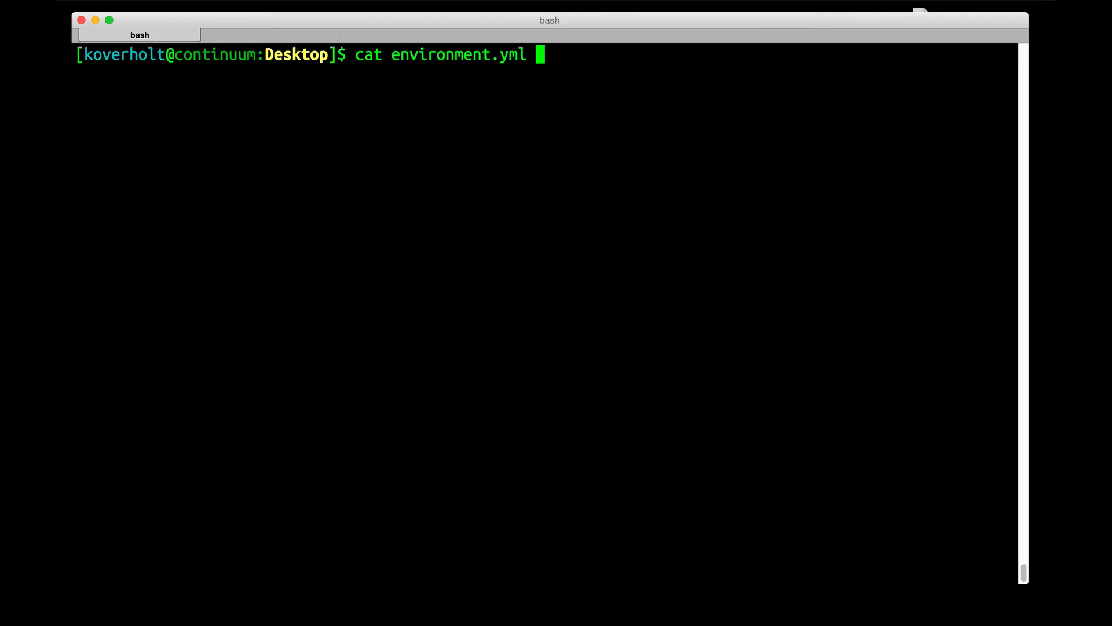
{"action": "key", "text": "Return"}
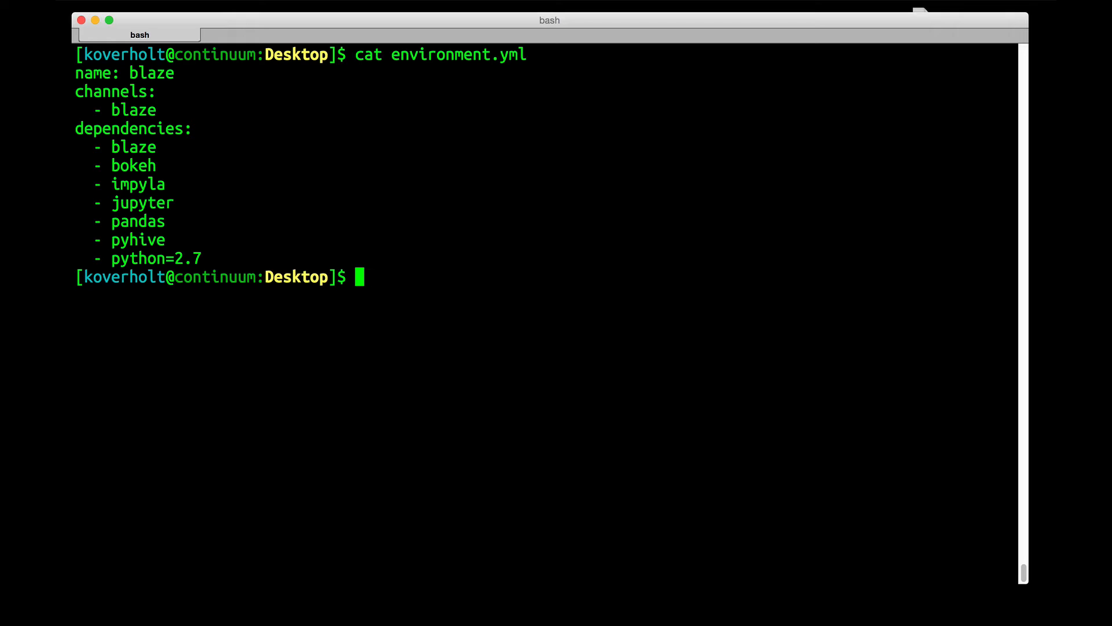
{"action": "type", "text": "conda env c"}
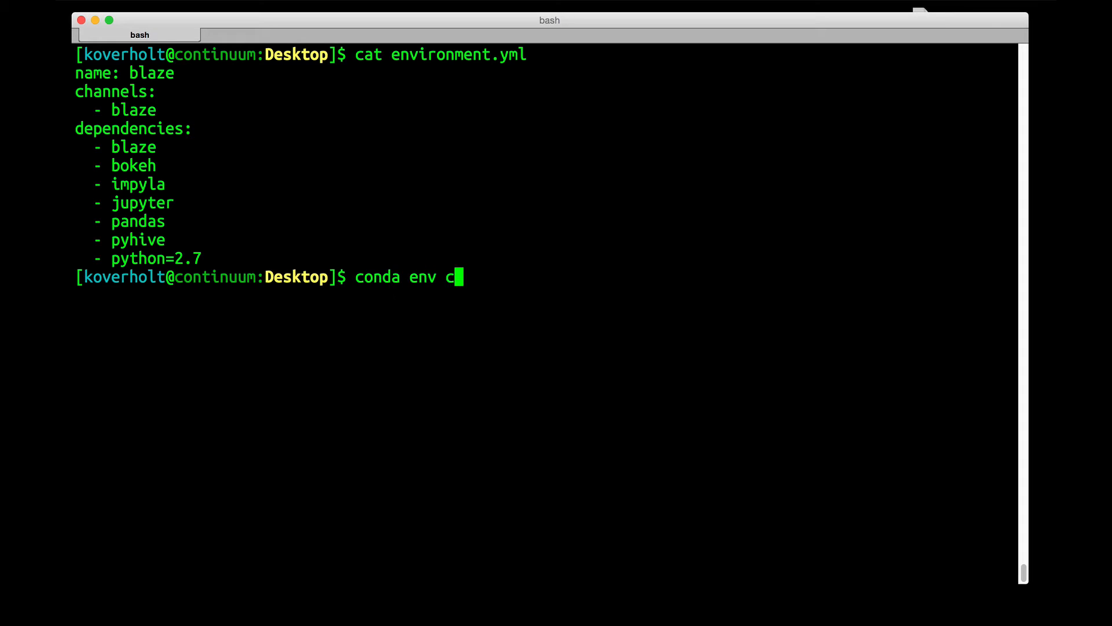
Finish 'conda env create' and run 'source activate blaze' to activate the environment.
{"action": "type", "text": "reate"}
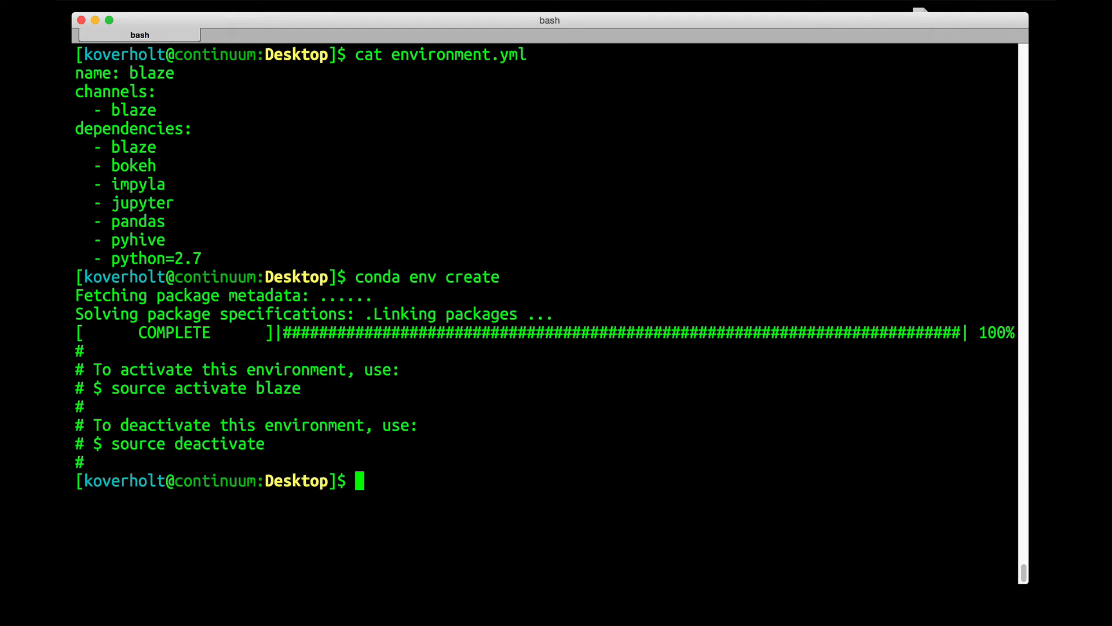
{"action": "type", "text": "source acti"}
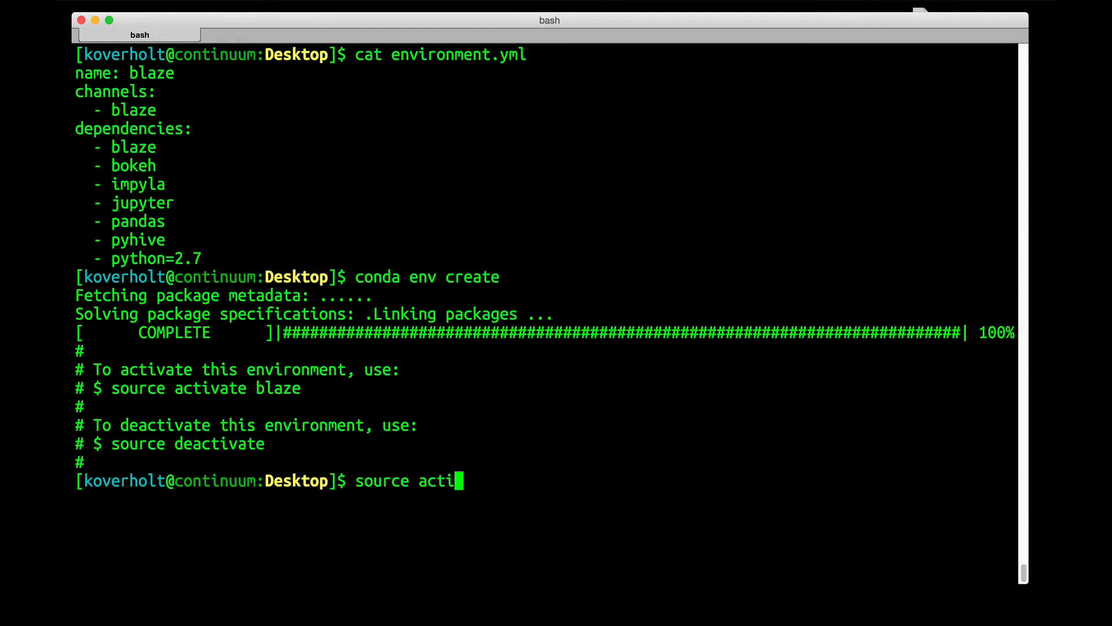
{"action": "type", "text": "vate bla"}
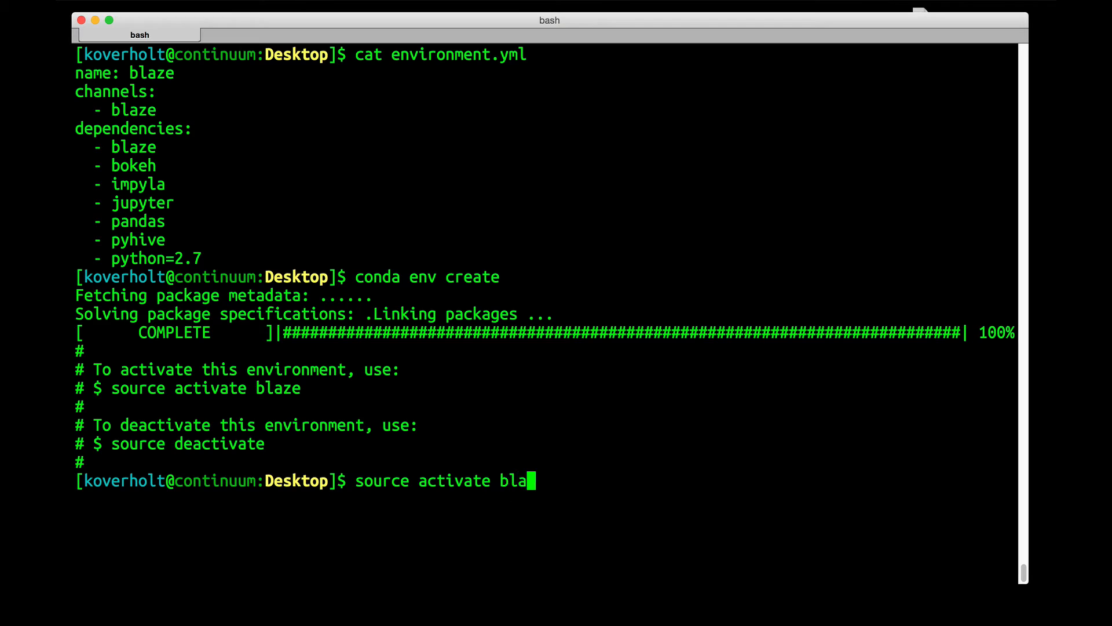
{"action": "key", "text": "Return"}
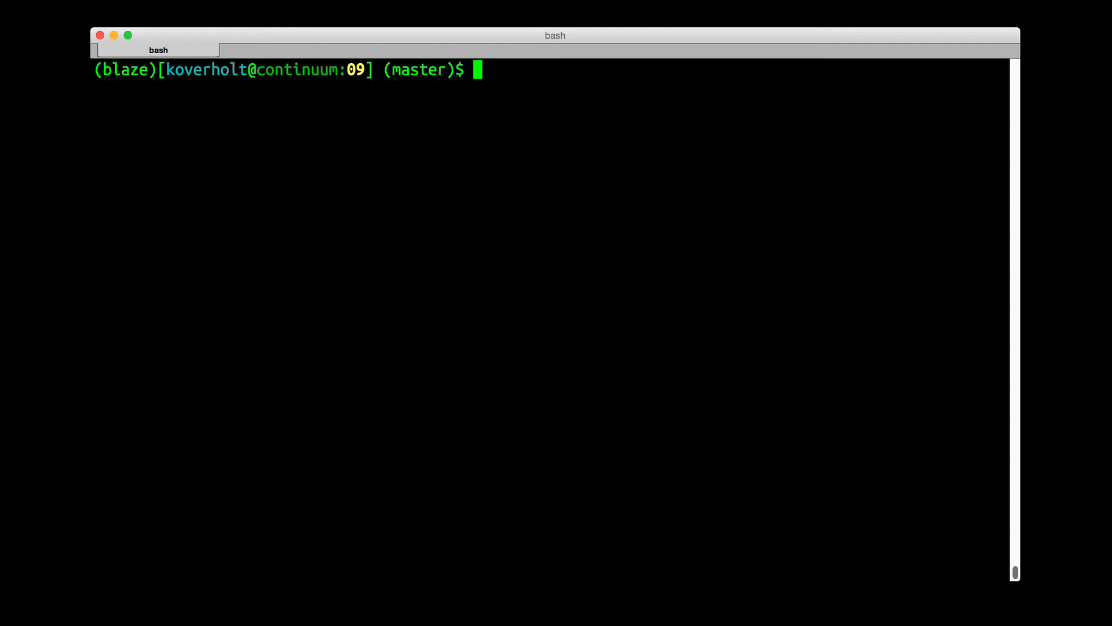
Run 'jupyter notebook' to start the server and open Blaze-Impala.ipynb.
{"action": "type", "text": "jupyter notebook"}
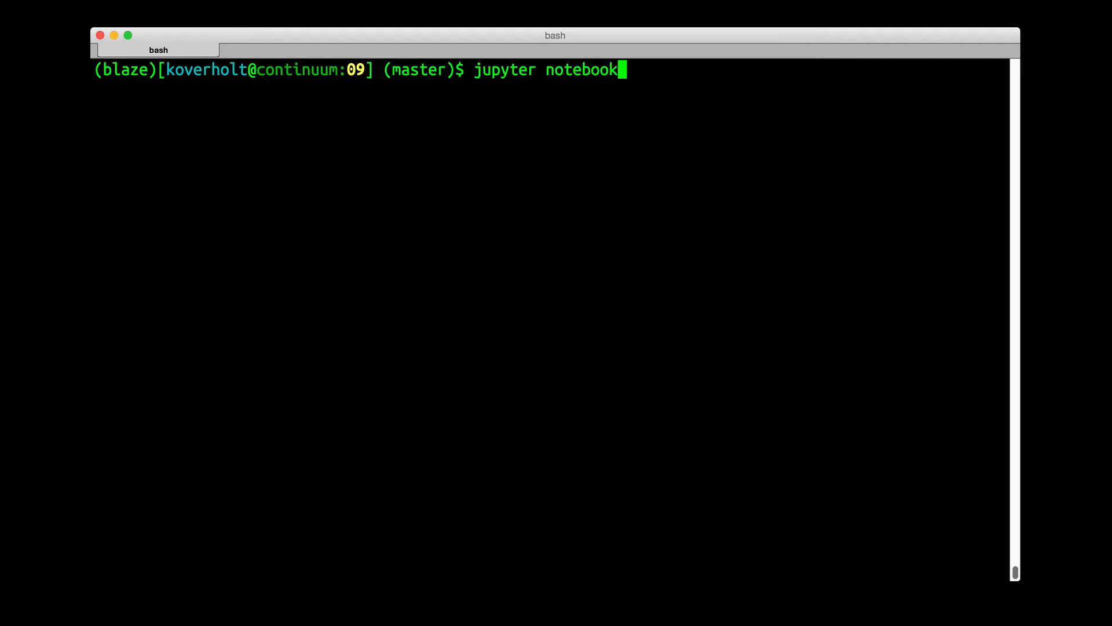
{"action": "key", "text": "Return"}
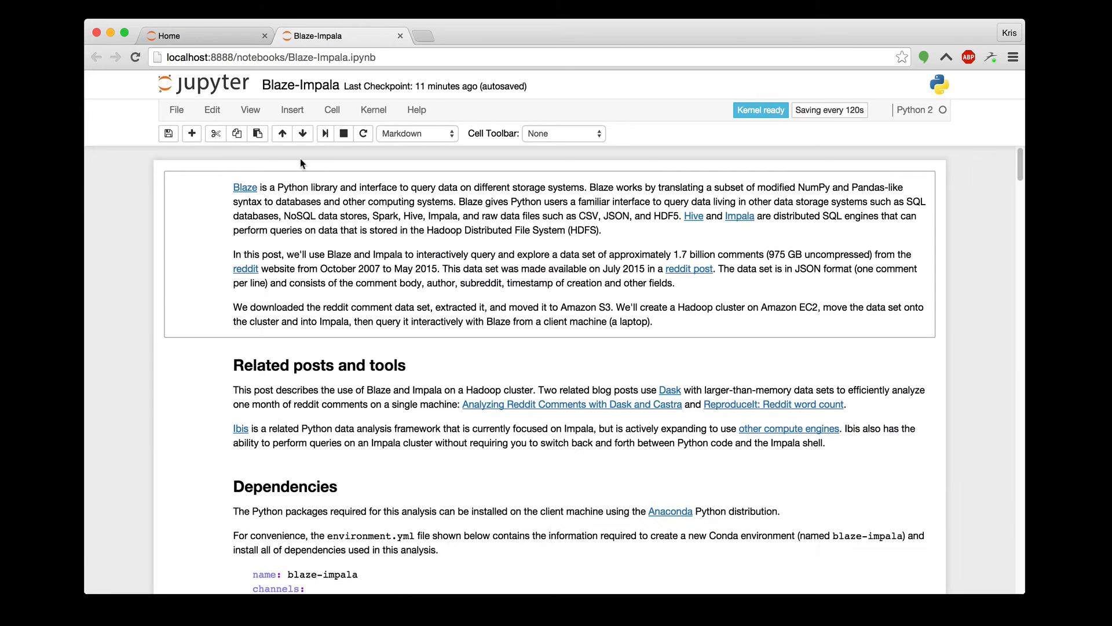
Run all cells, then scroll to the Hive reddit_parquet connection and its data.dshape column listing.
{"action": "left_click", "coordinate": [331, 110]}
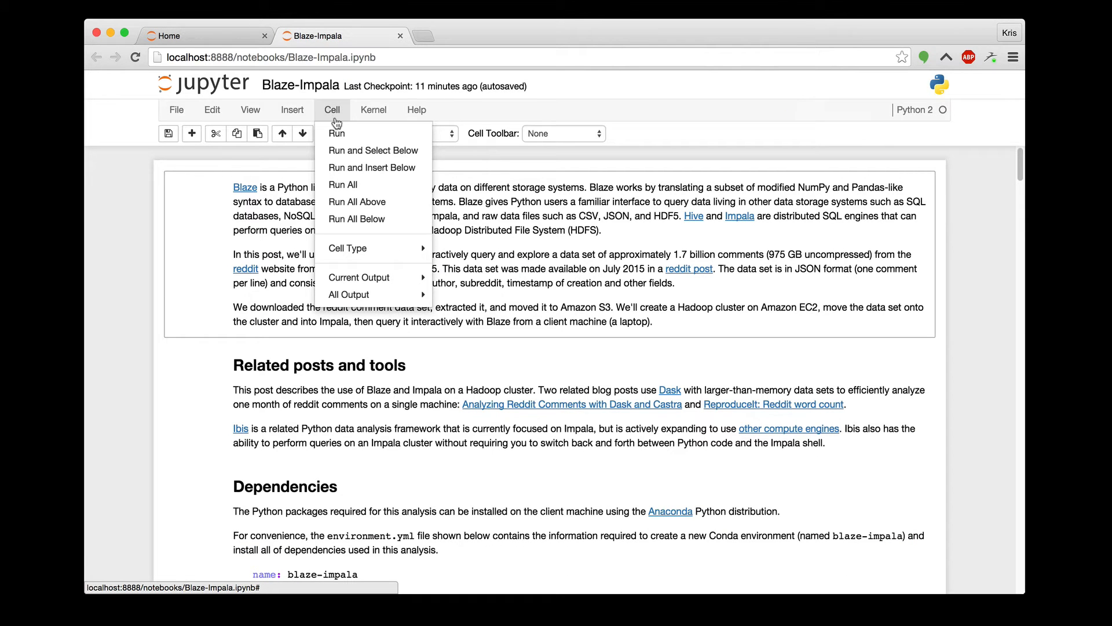
{"action": "left_click", "coordinate": [344, 185]}
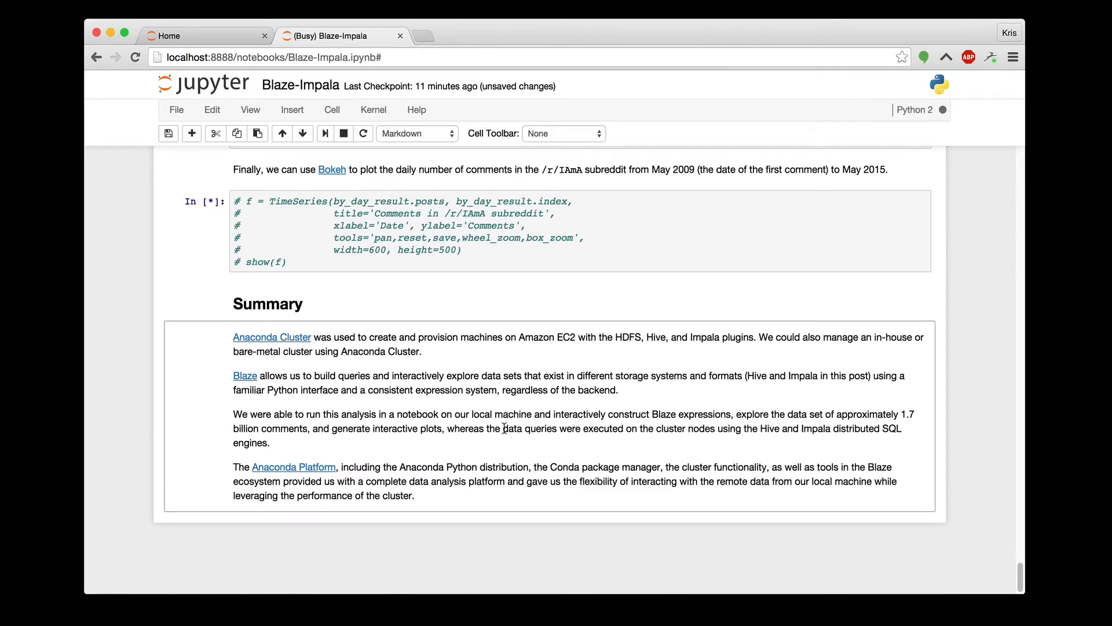
{"action": "scroll", "scroll_direction": "up", "scroll_amount": 3}
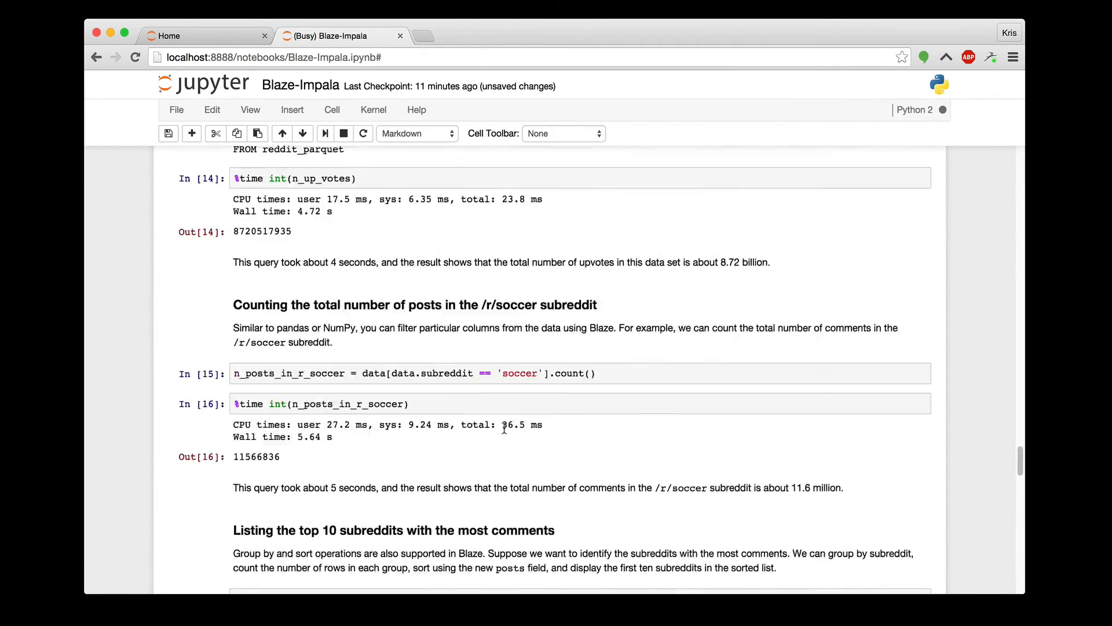
{"action": "scroll", "scroll_direction": "up", "scroll_amount": 3}
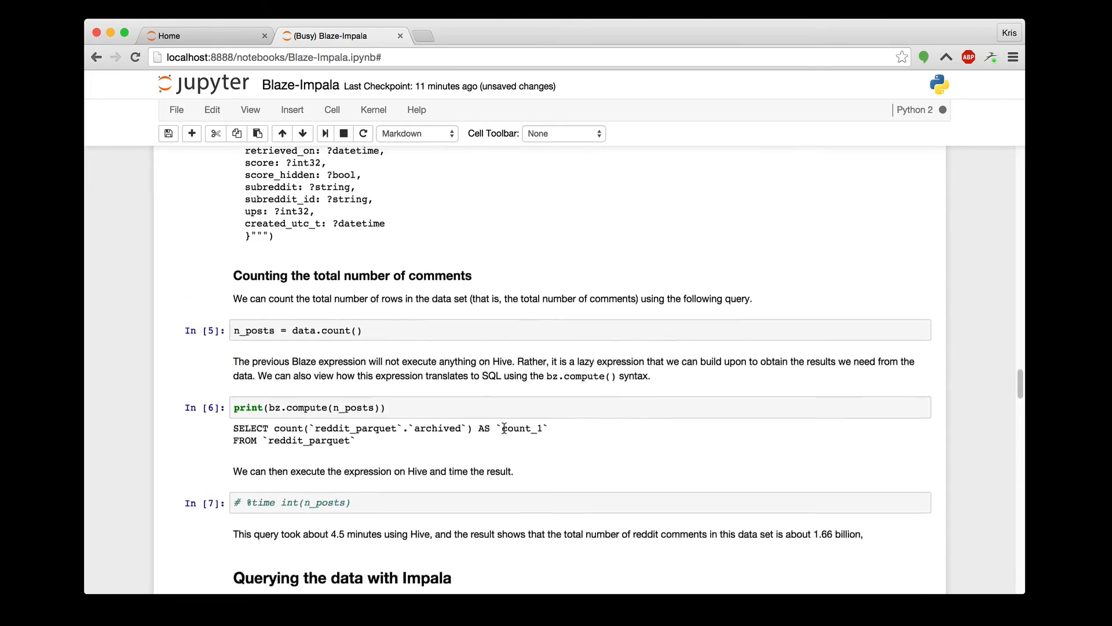
{"action": "scroll", "scroll_direction": "up", "scroll_amount": 3}
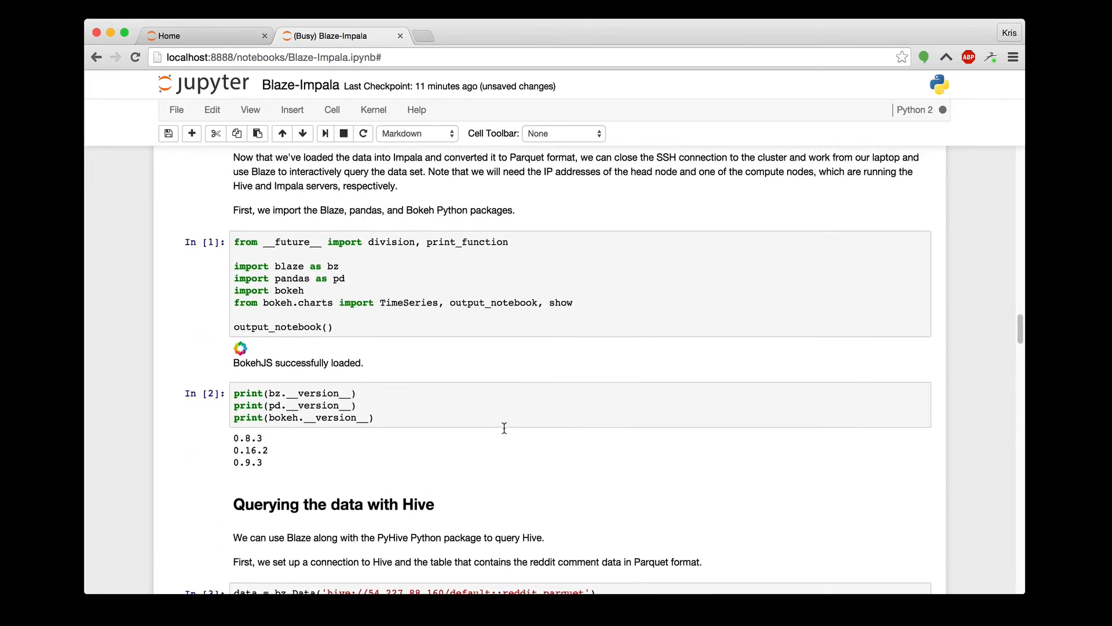
{"action": "scroll", "scroll_direction": "up", "scroll_amount": 3}
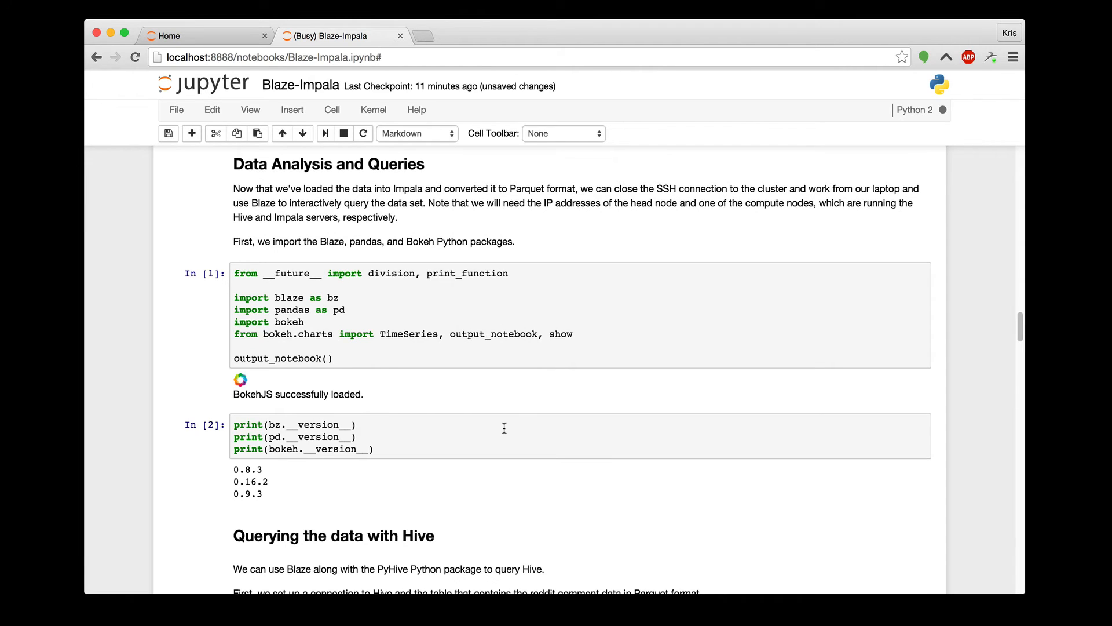
{"action": "mouse_move", "coordinate": [296, 297]}
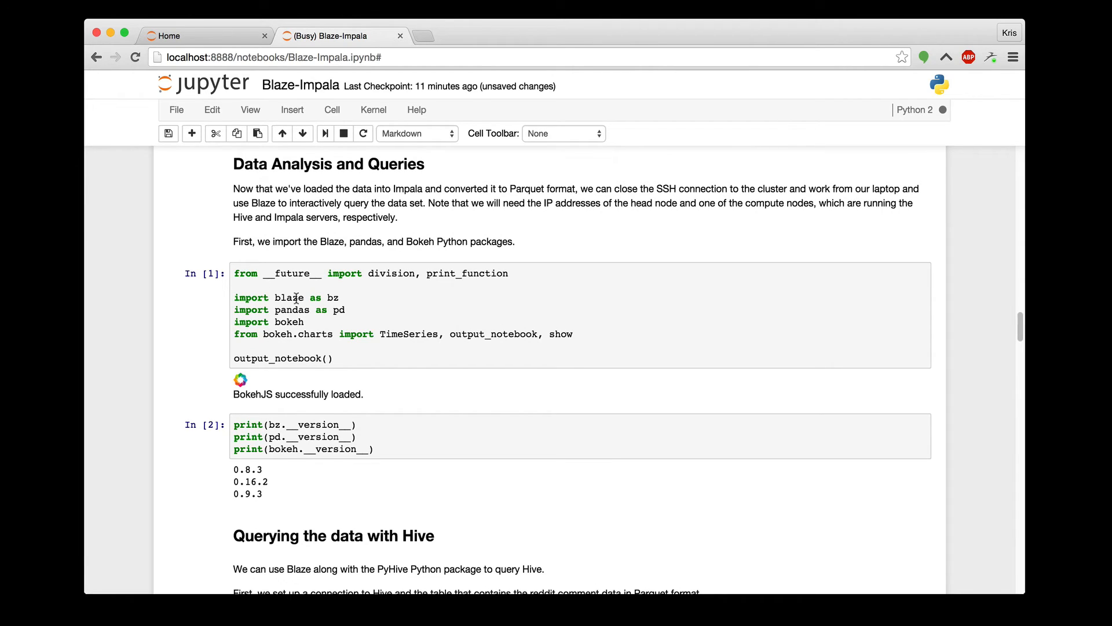
{"action": "mouse_move", "coordinate": [326, 320]}
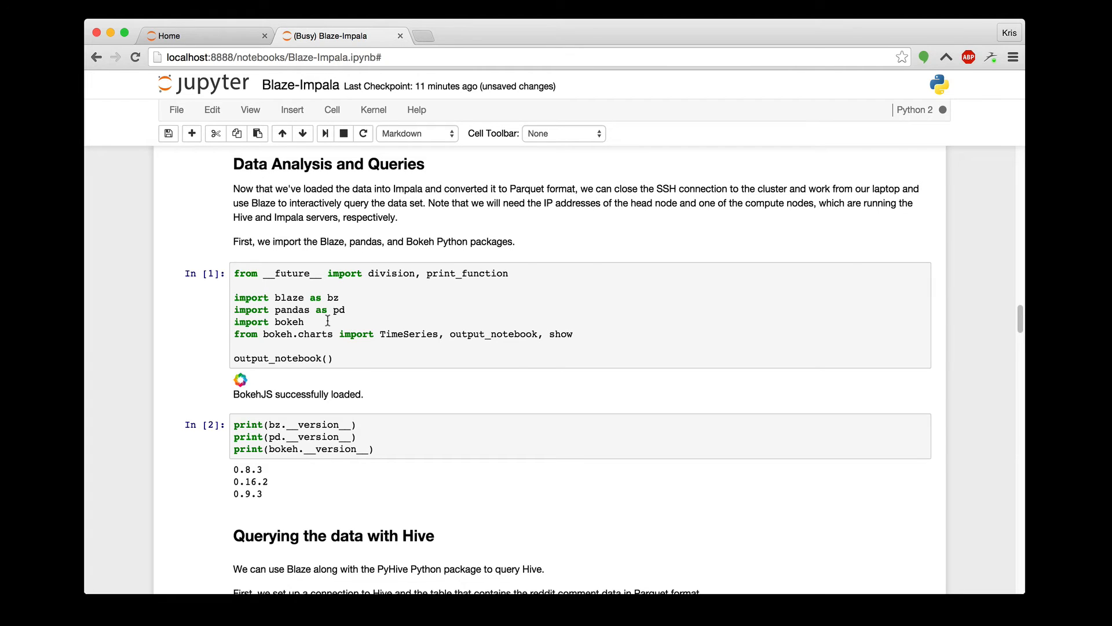
{"action": "scroll", "scroll_direction": "down", "scroll_amount": 3}
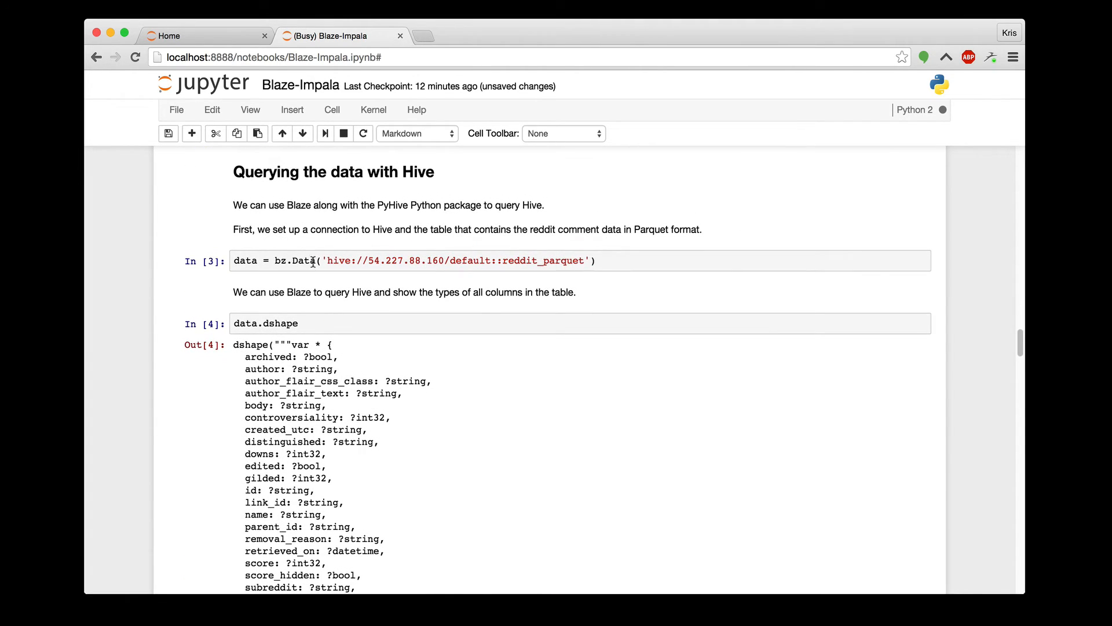
{"action": "mouse_move", "coordinate": [340, 260]}
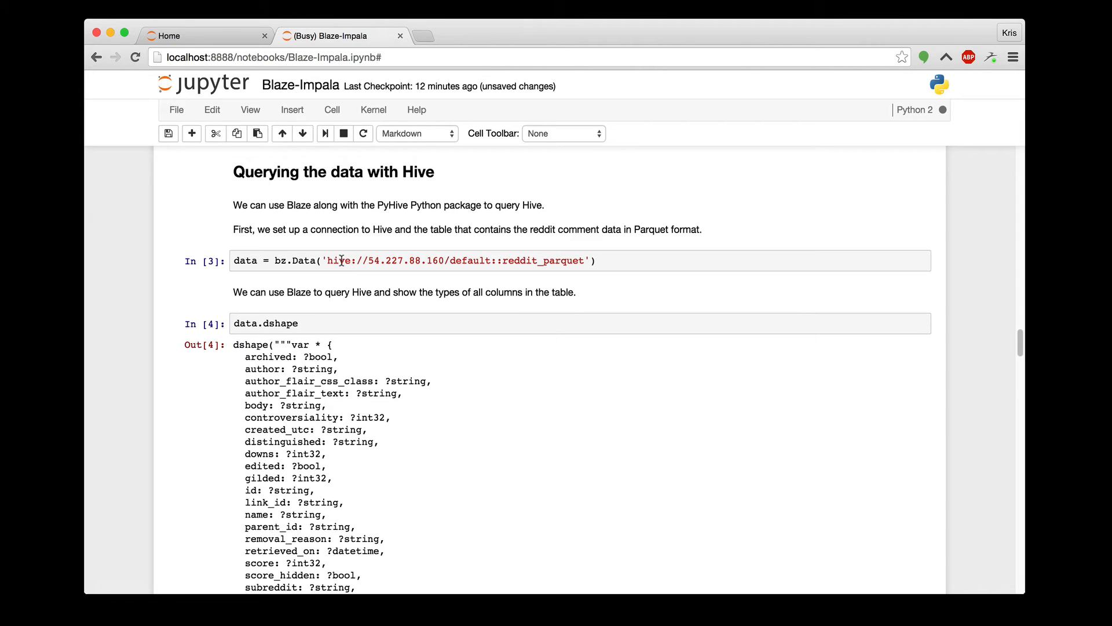
{"action": "mouse_move", "coordinate": [575, 256]}
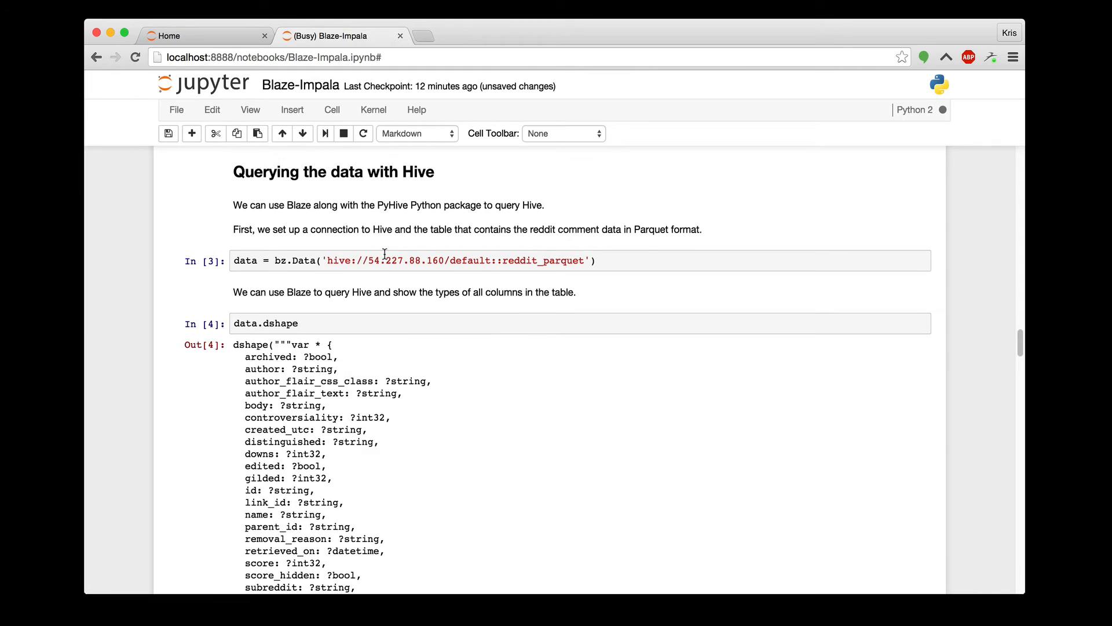
{"action": "scroll", "scroll_direction": "down", "scroll_amount": 3}
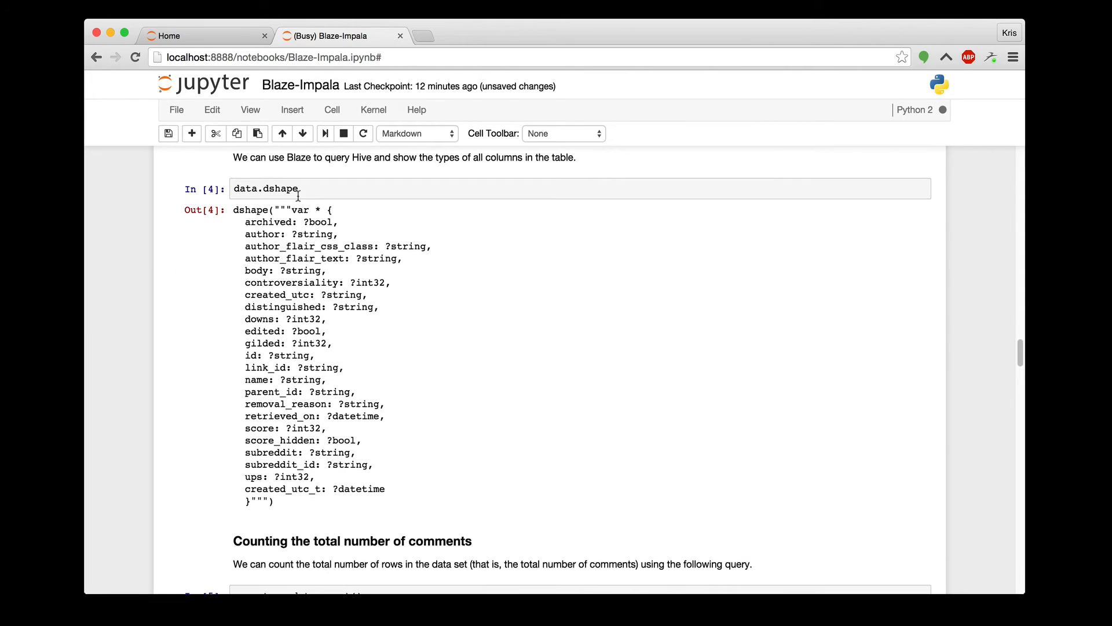
{"action": "mouse_move", "coordinate": [594, 310]}
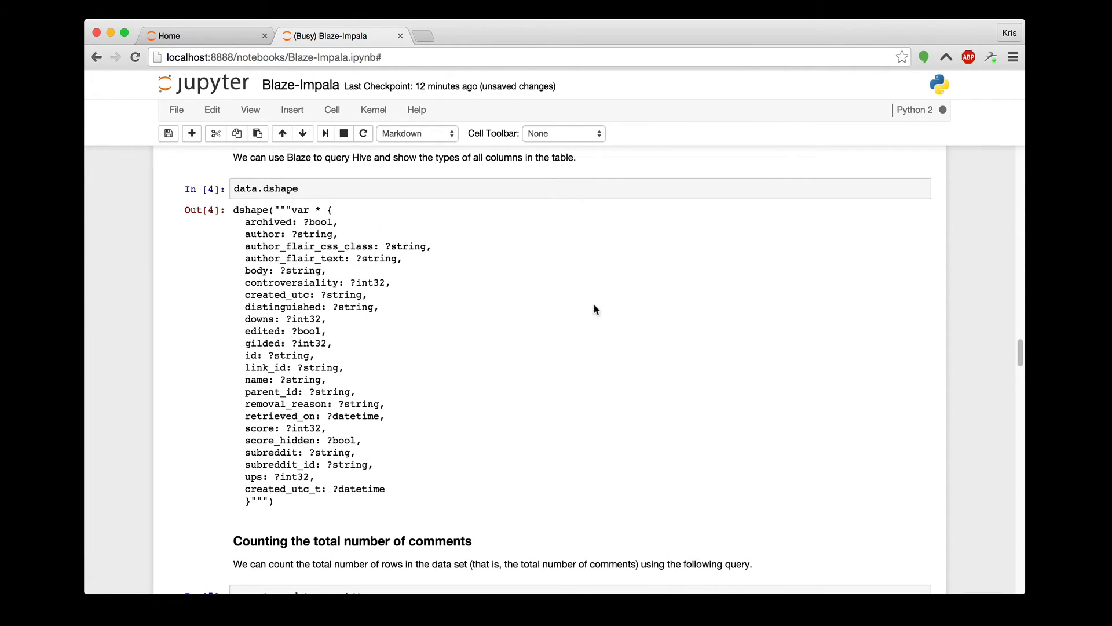
{"action": "scroll", "scroll_direction": "down", "scroll_amount": 3}
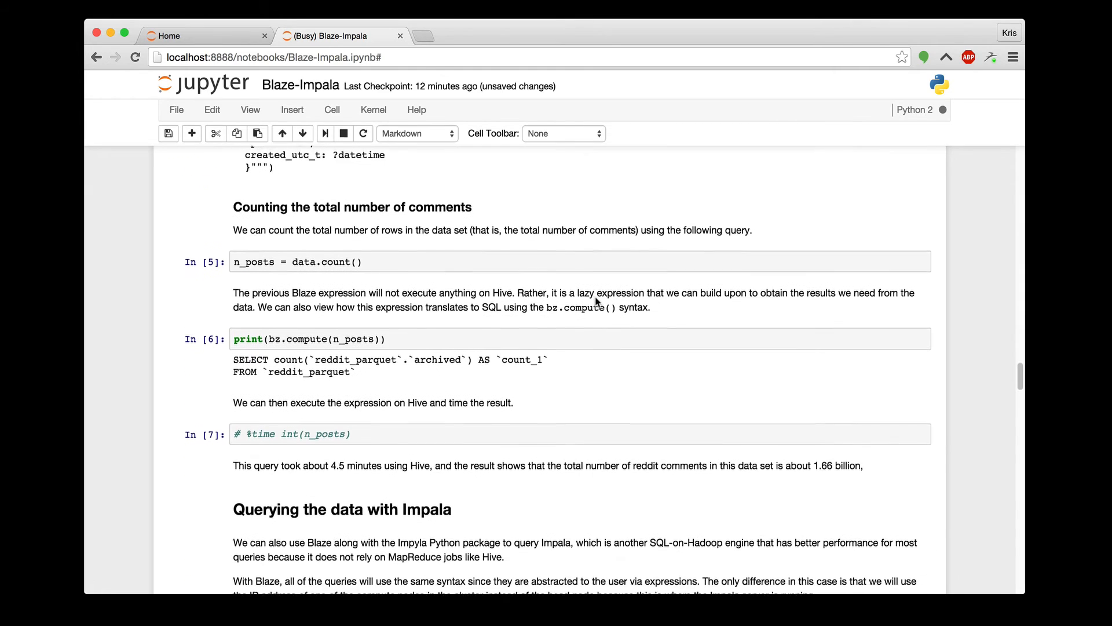
{"action": "scroll", "scroll_direction": "down", "scroll_amount": 3}
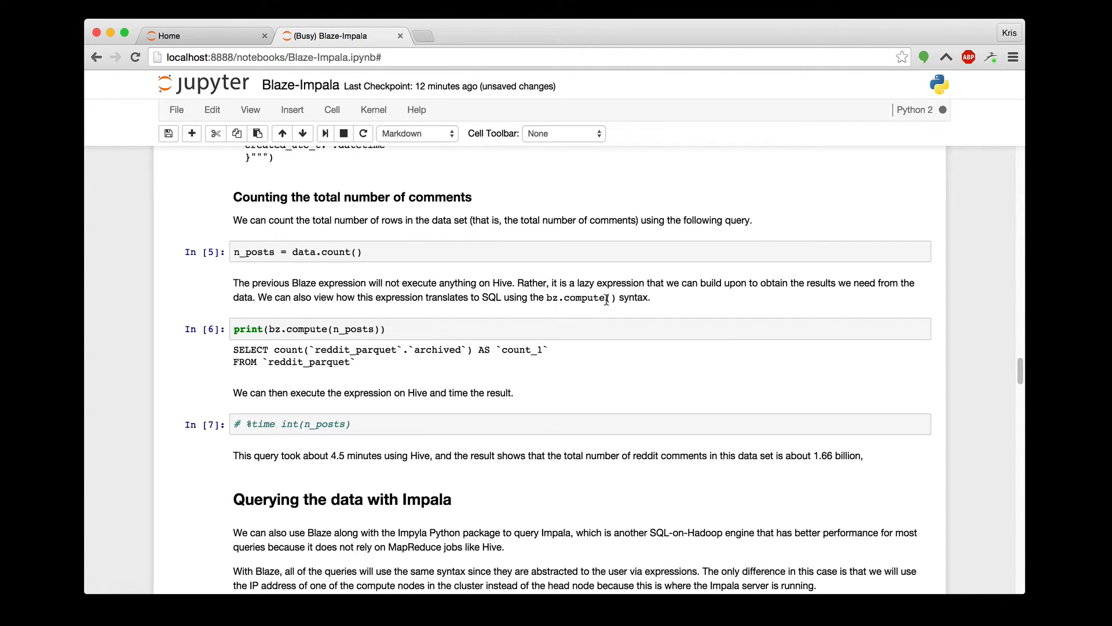
{"action": "mouse_move", "coordinate": [502, 292]}
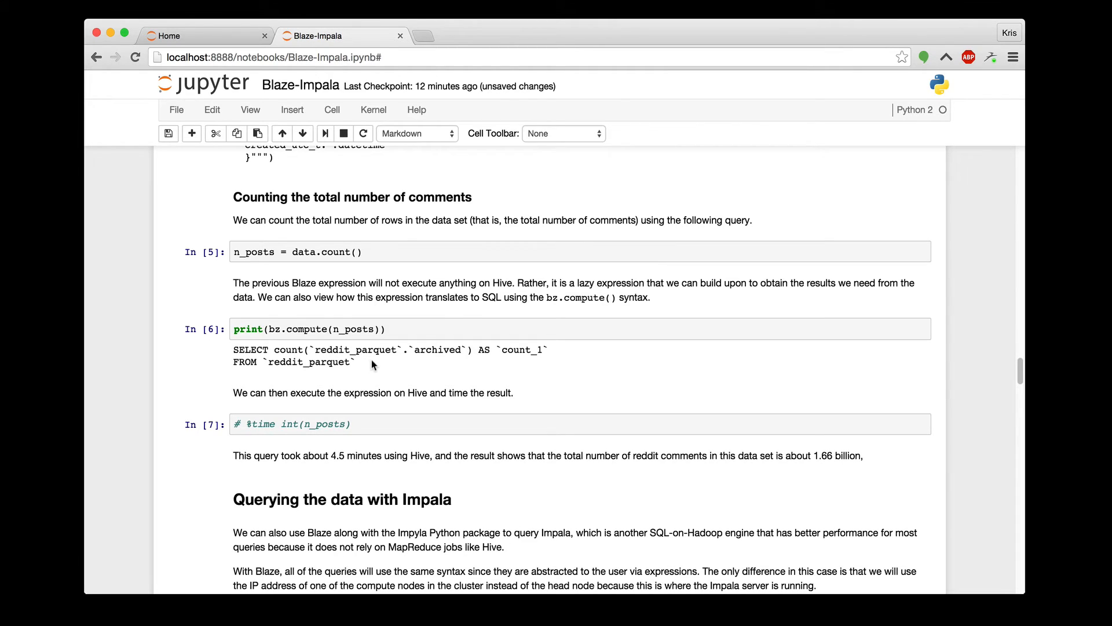
{"action": "mouse_move", "coordinate": [266, 478]}
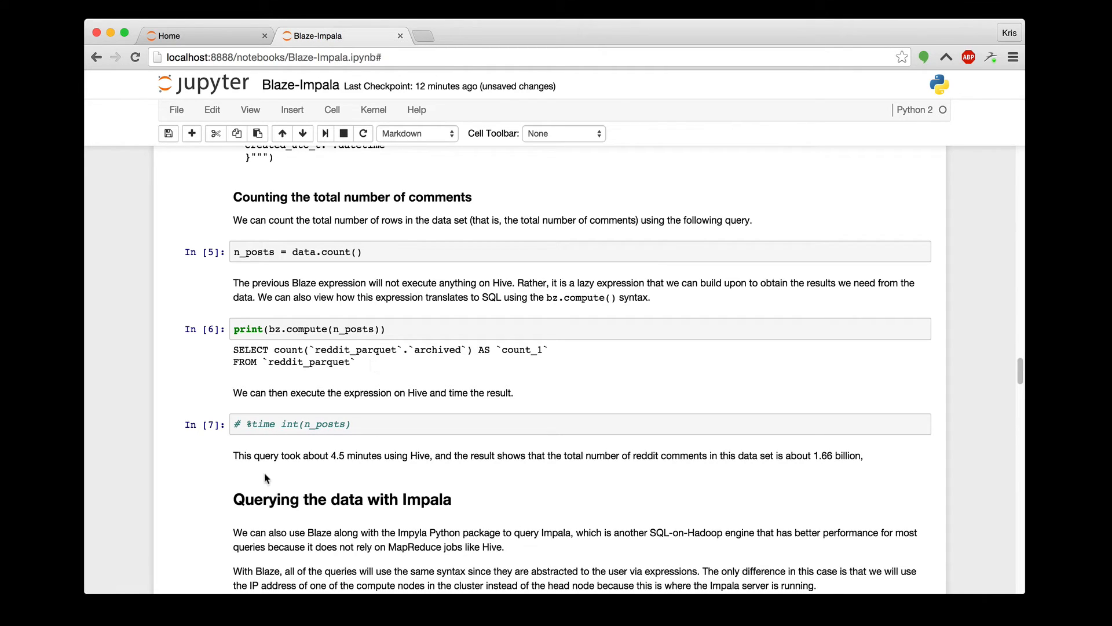
{"action": "mouse_move", "coordinate": [383, 474]}
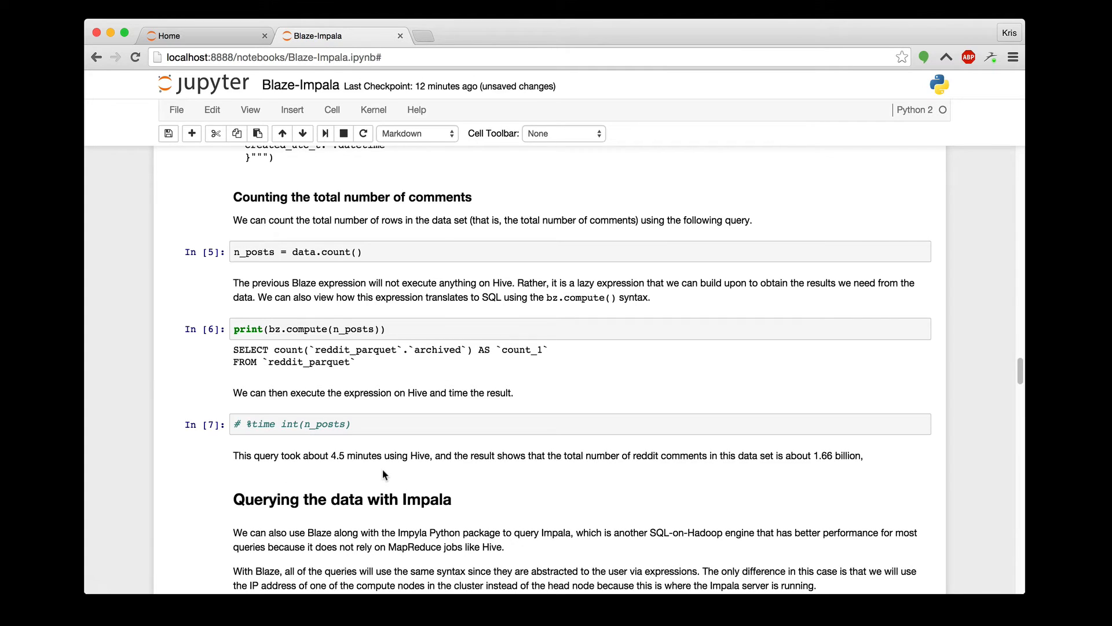
{"action": "scroll", "scroll_direction": "down", "scroll_amount": 3}
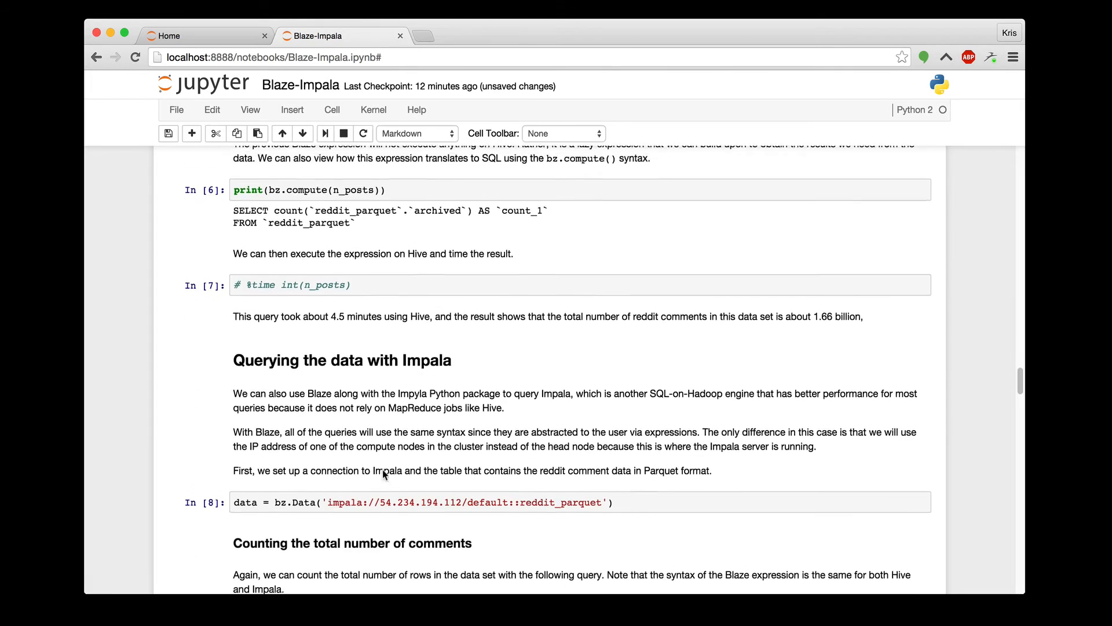
{"action": "scroll", "scroll_direction": "down", "scroll_amount": 3}
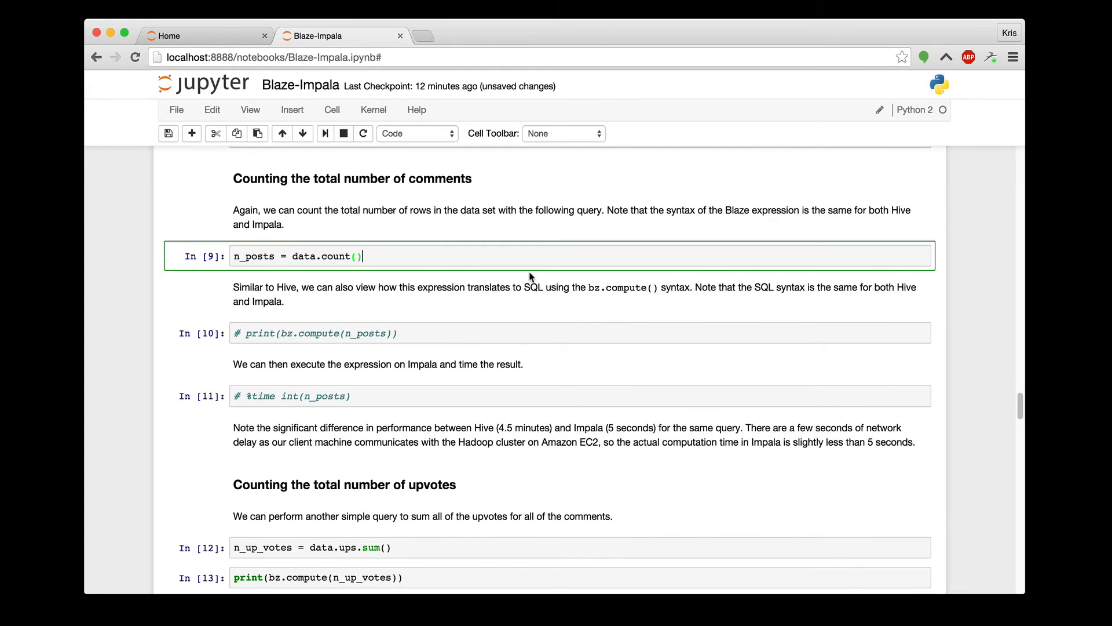
Run the timed '%time int(n_posts)' Impala count, returning 1,659,361,605 comments in 5.79 s.
{"action": "left_click", "coordinate": [445, 333]}
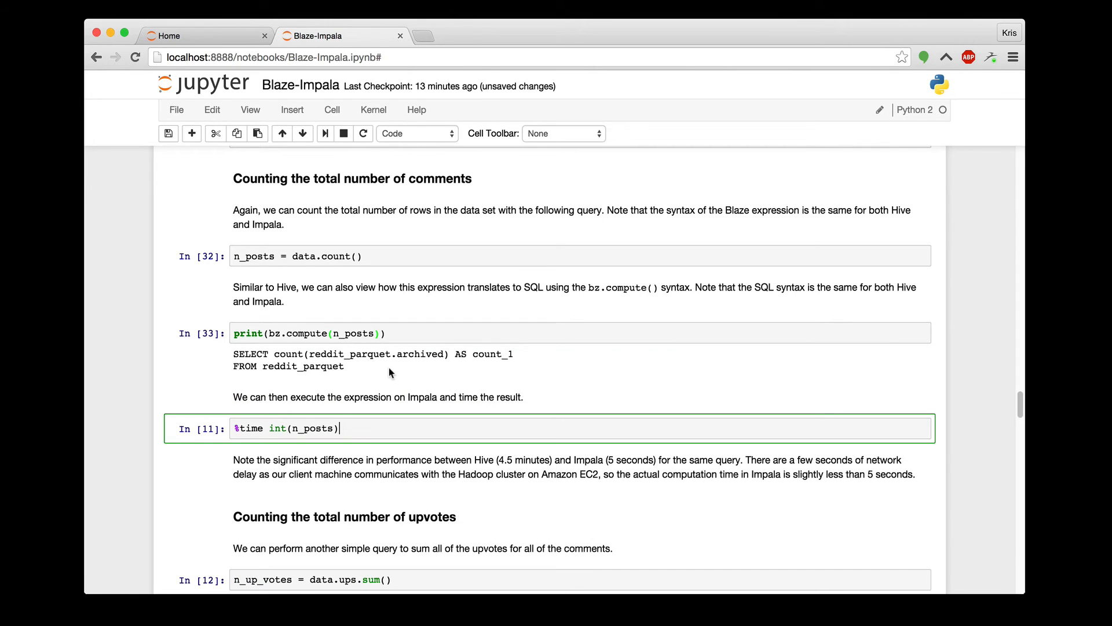
{"action": "key", "text": "shift+Return"}
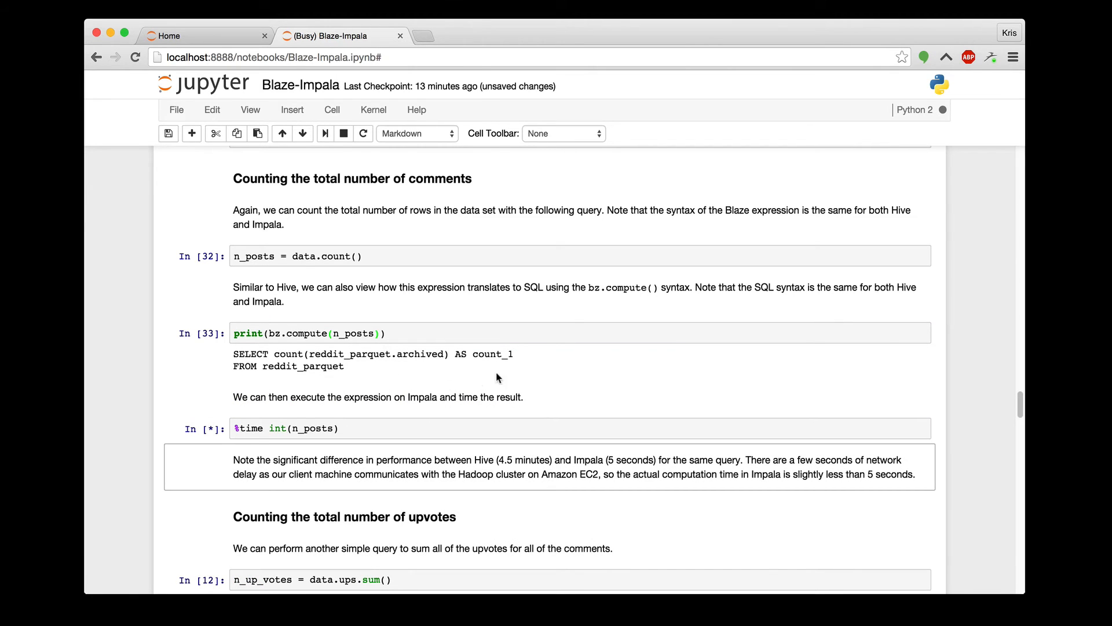
{"action": "scroll", "scroll_direction": "down", "scroll_amount": 3}
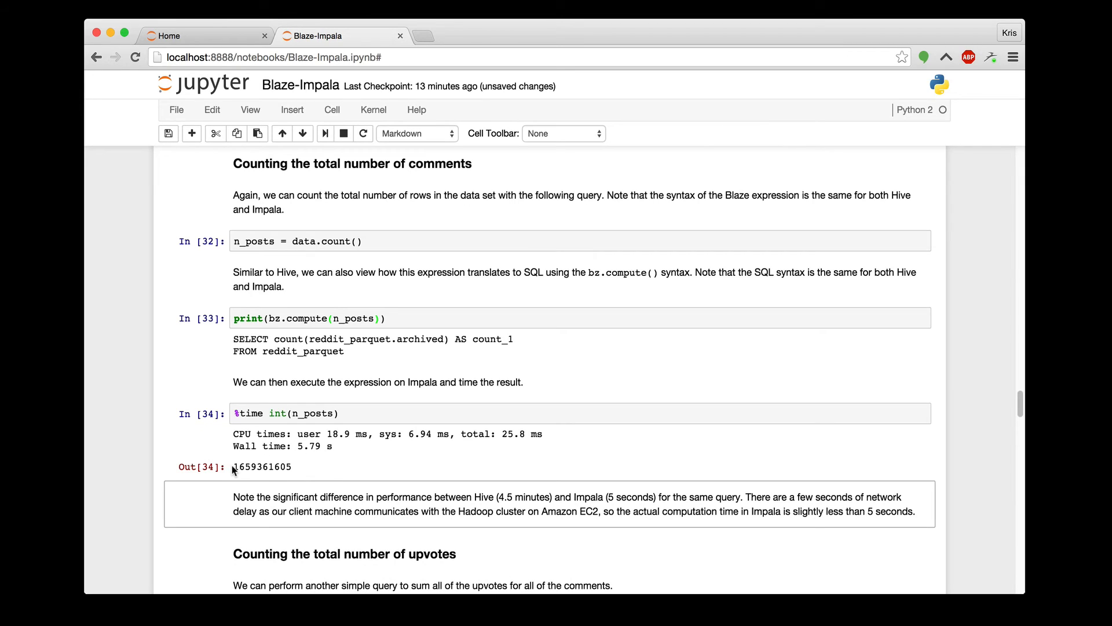
{"action": "mouse_move", "coordinate": [317, 470]}
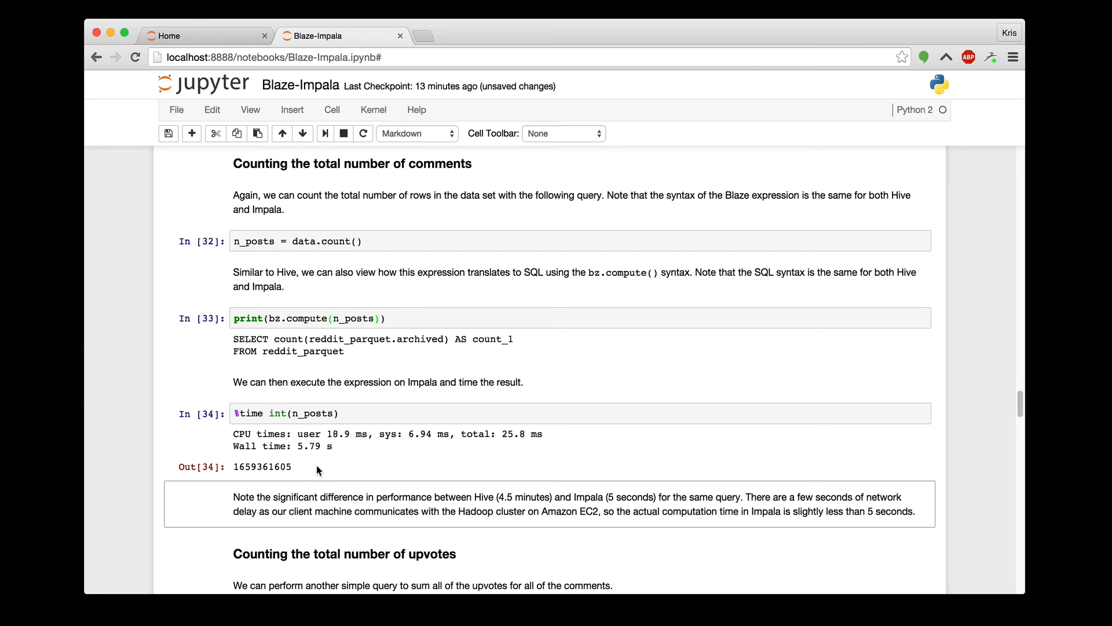
{"action": "scroll", "scroll_direction": "down", "scroll_amount": 3}
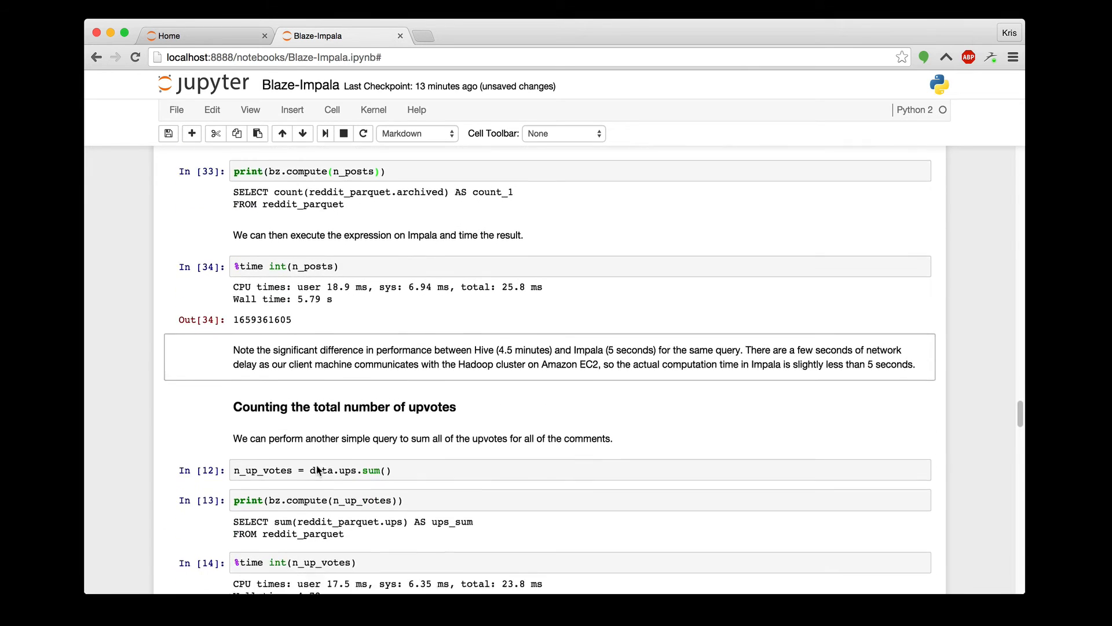
{"action": "scroll", "scroll_direction": "down", "scroll_amount": 3}
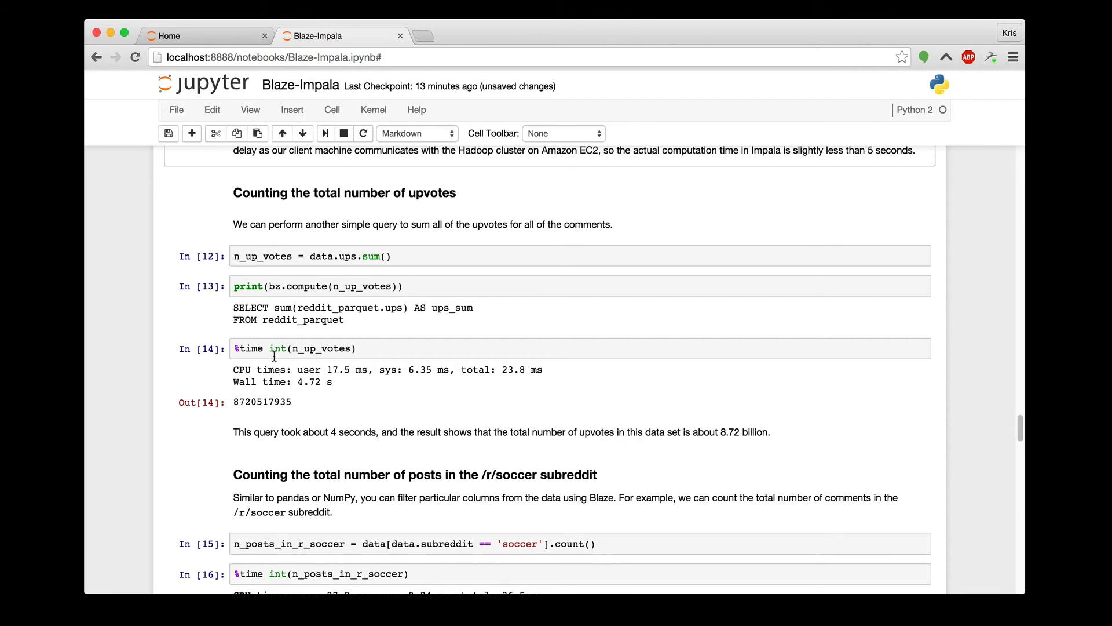
{"action": "mouse_move", "coordinate": [373, 362]}
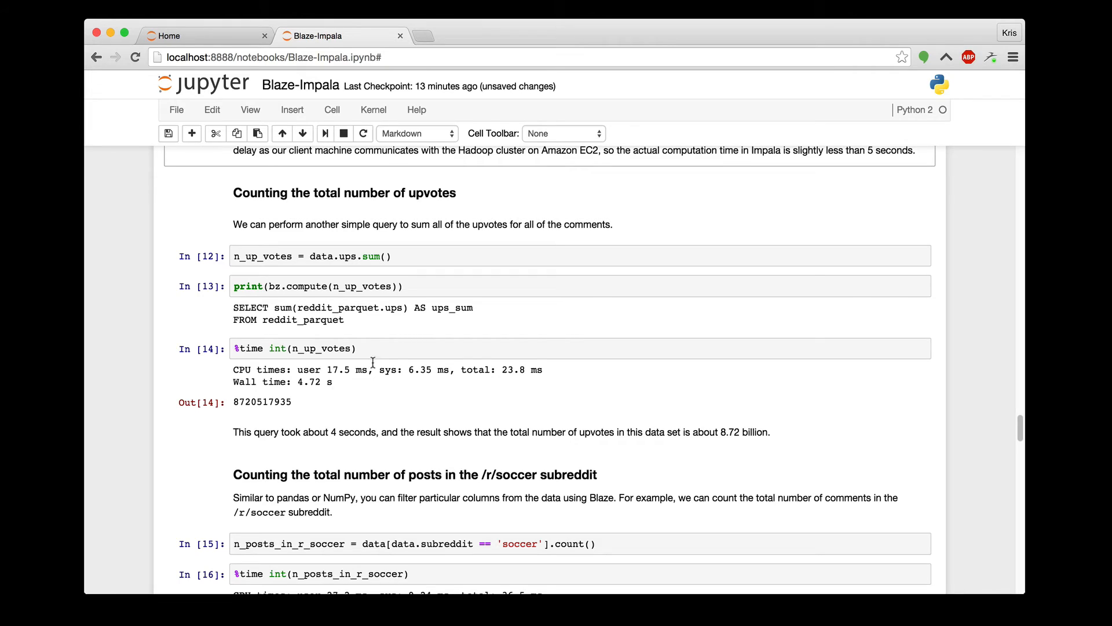
{"action": "mouse_move", "coordinate": [337, 387]}
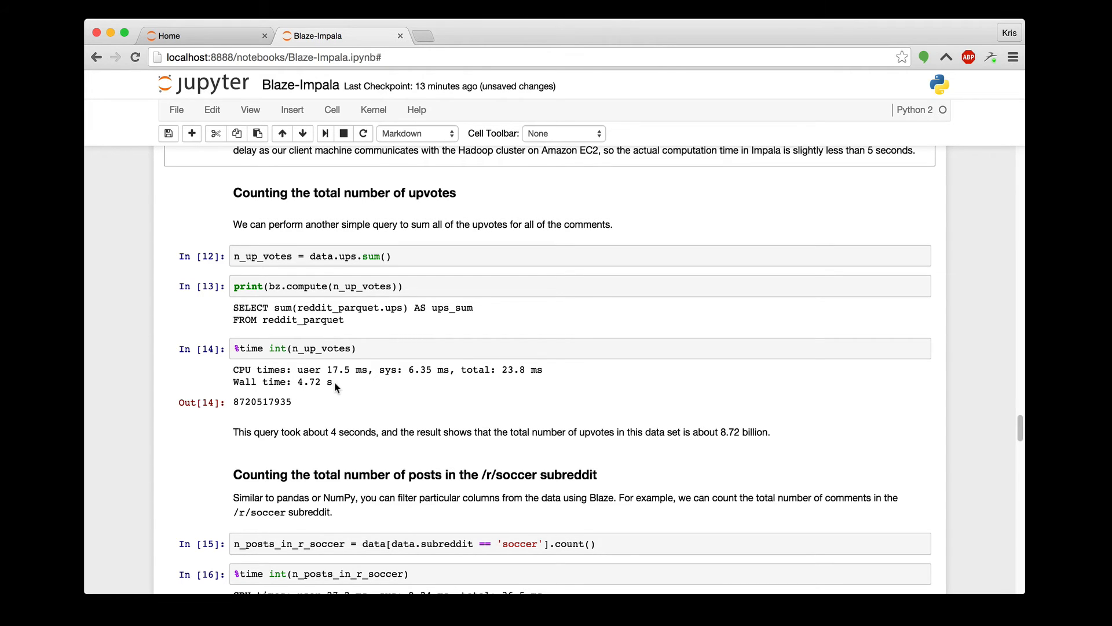
{"action": "mouse_move", "coordinate": [326, 404]}
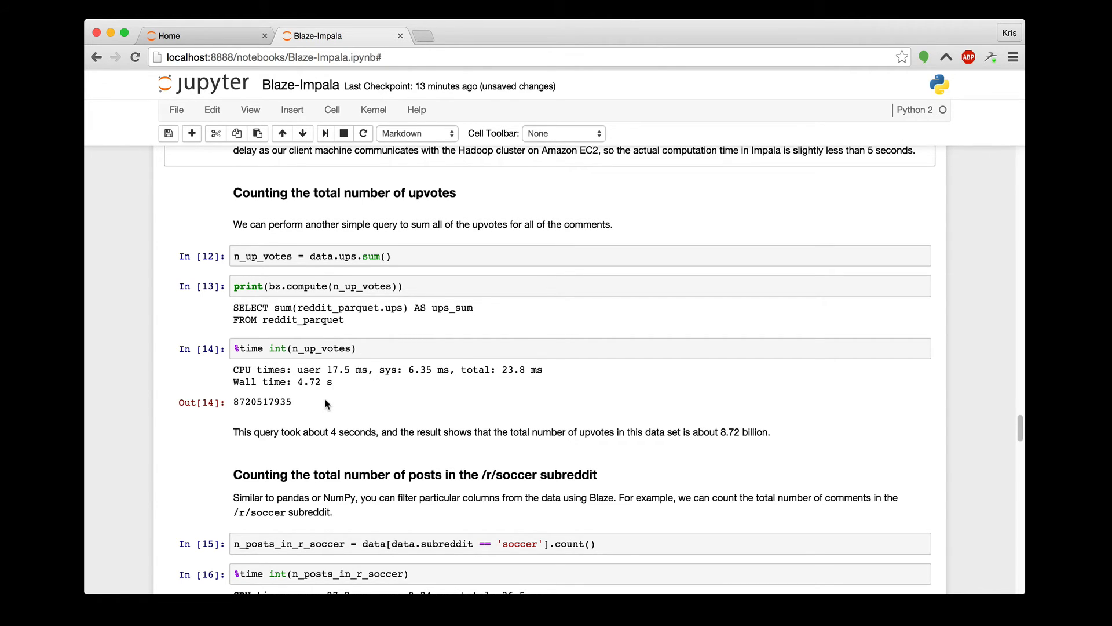
Scroll down to the Out[19] top-10 subreddits table led by AskReddit.
{"action": "scroll", "scroll_direction": "down", "scroll_amount": 3}
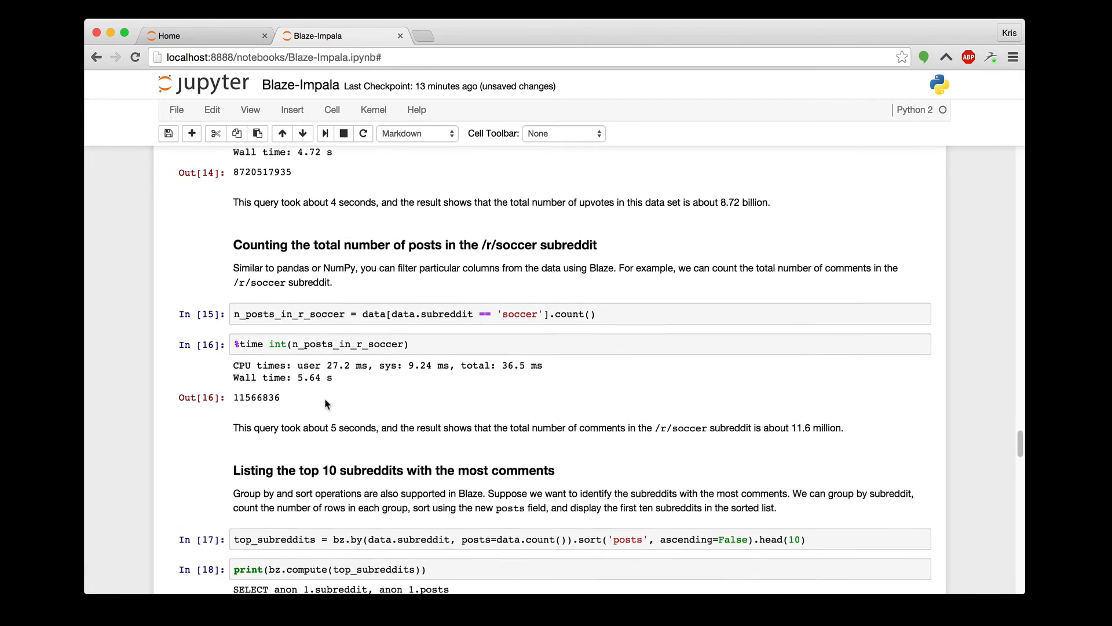
{"action": "scroll", "scroll_direction": "down", "scroll_amount": 3}
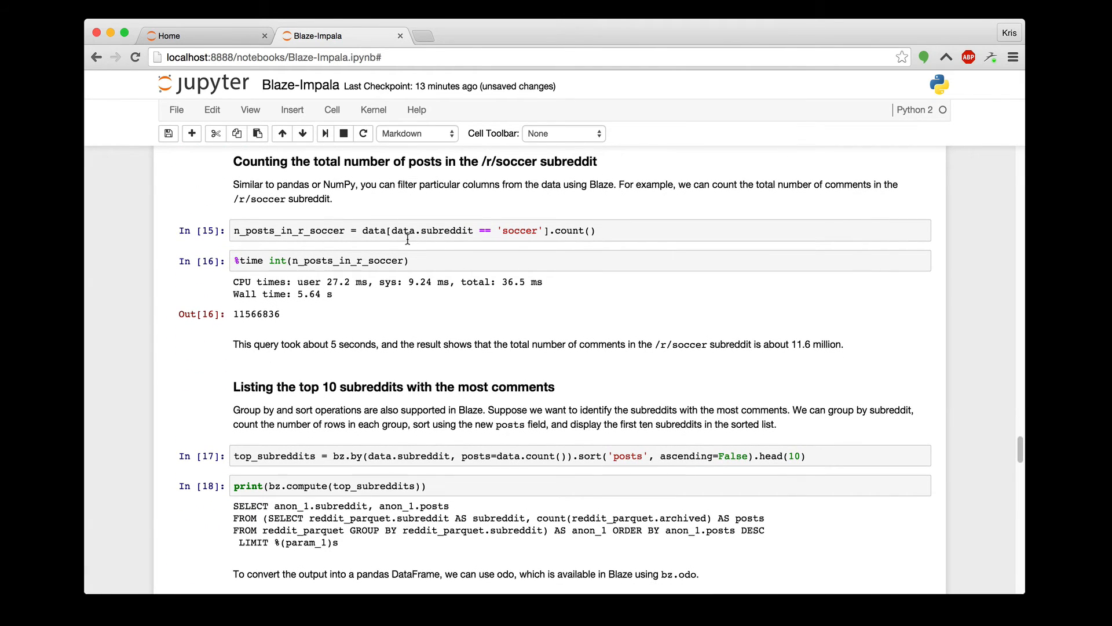
{"action": "mouse_move", "coordinate": [470, 234]}
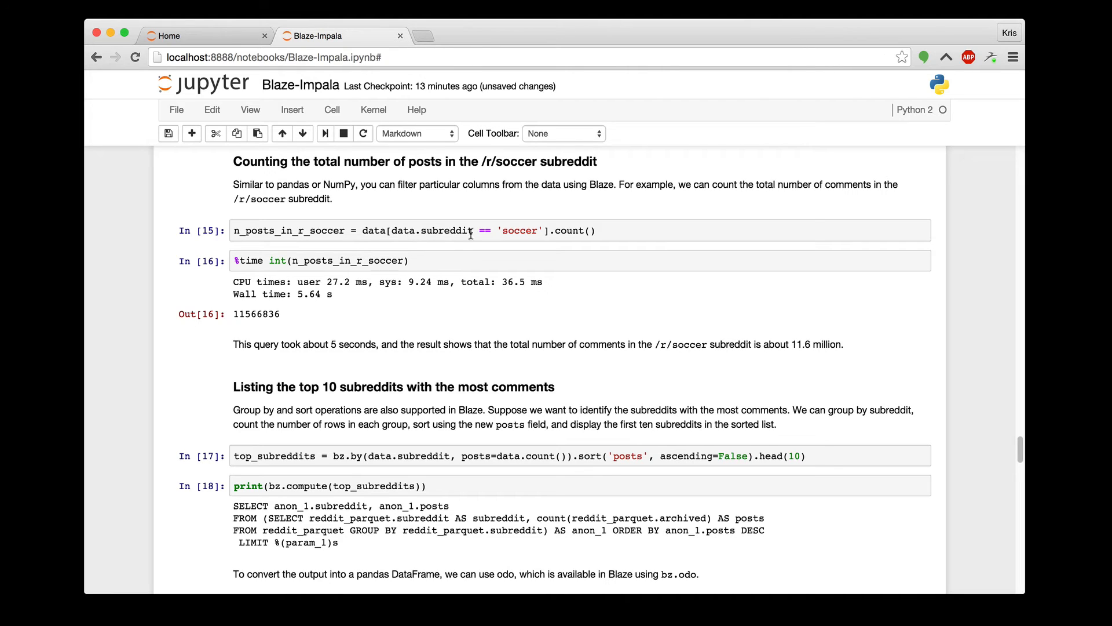
{"action": "mouse_move", "coordinate": [330, 293]}
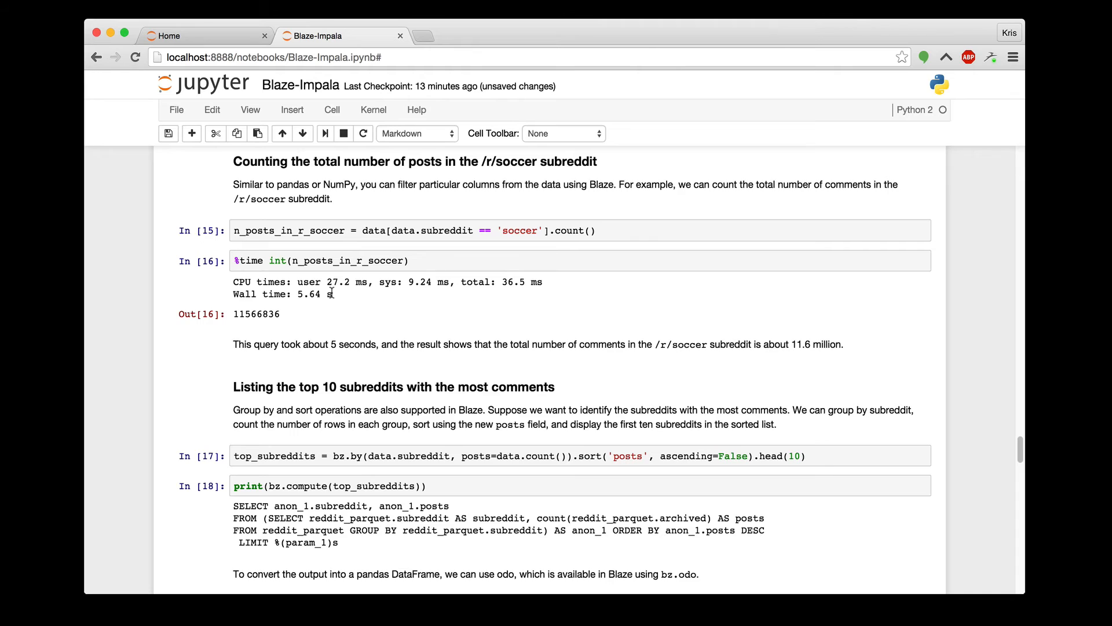
{"action": "mouse_move", "coordinate": [606, 334]}
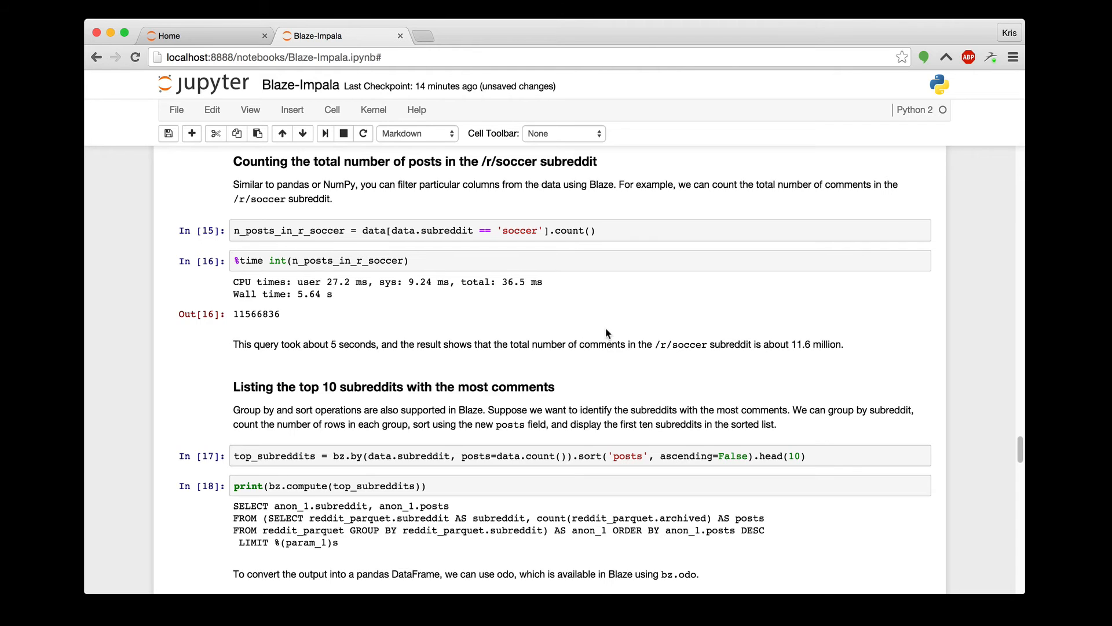
{"action": "mouse_move", "coordinate": [620, 301]}
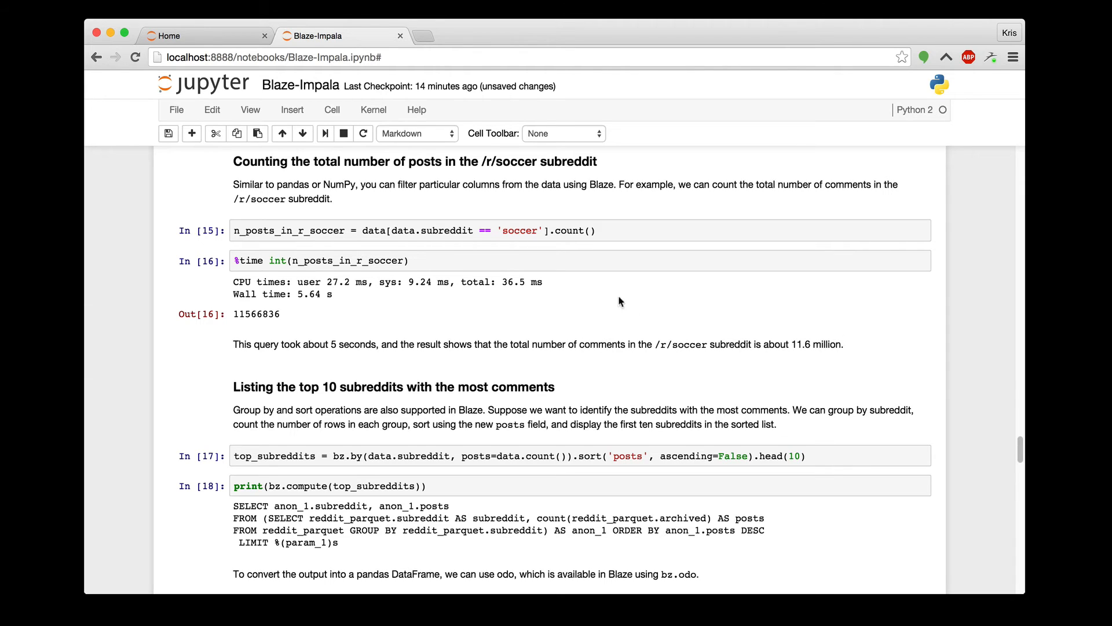
{"action": "scroll", "scroll_direction": "down", "scroll_amount": 3}
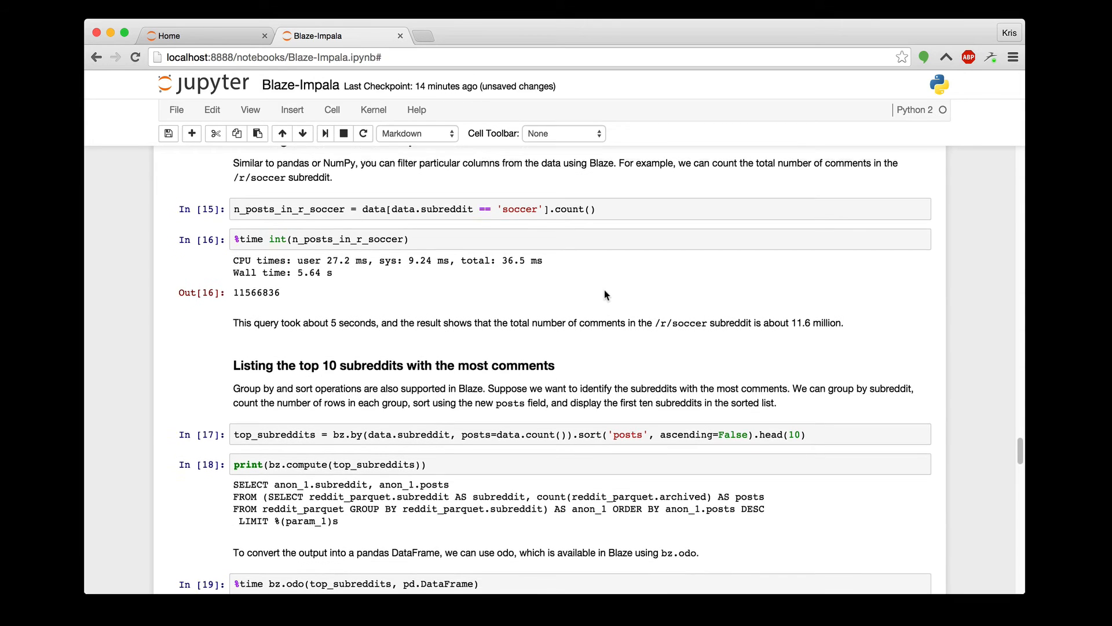
{"action": "scroll", "scroll_direction": "down", "scroll_amount": 3}
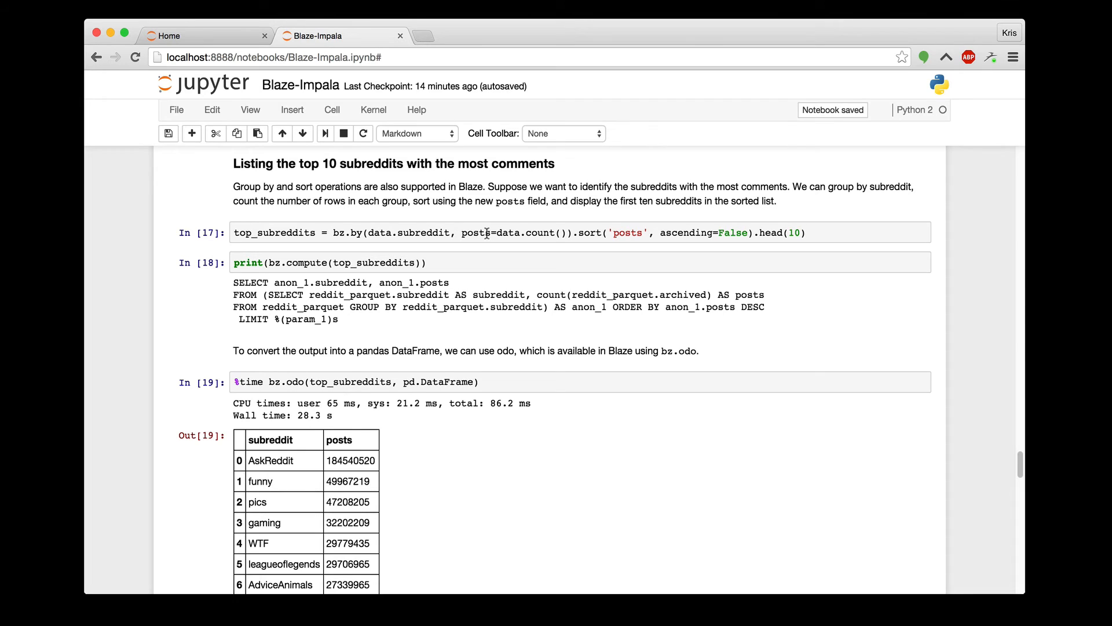
{"action": "scroll", "scroll_direction": "down", "scroll_amount": 3}
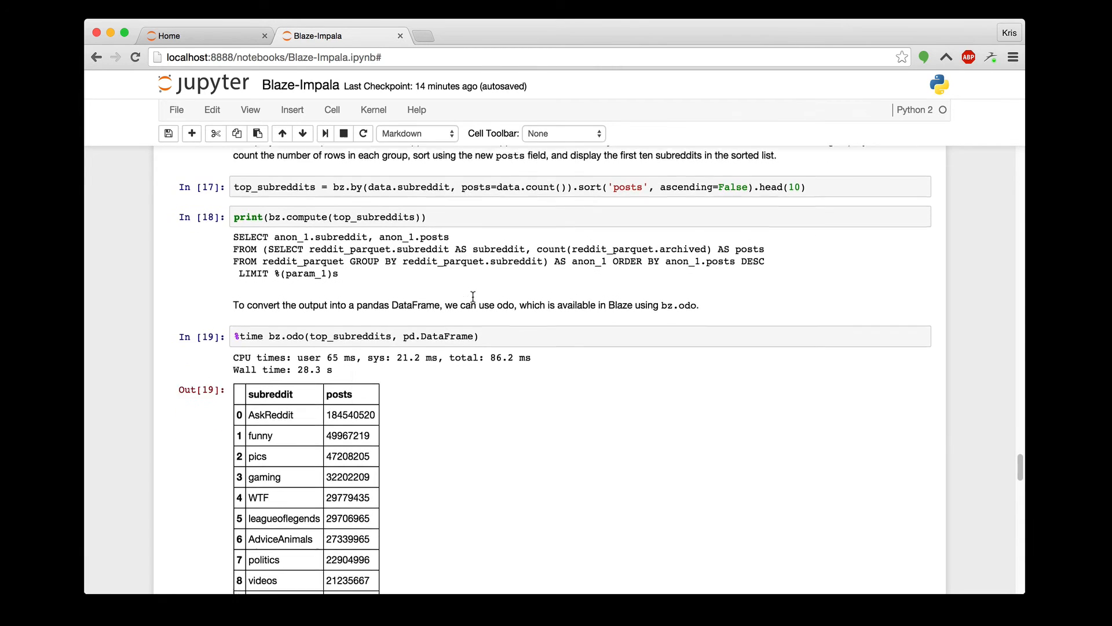
{"action": "scroll", "scroll_direction": "down", "scroll_amount": 3}
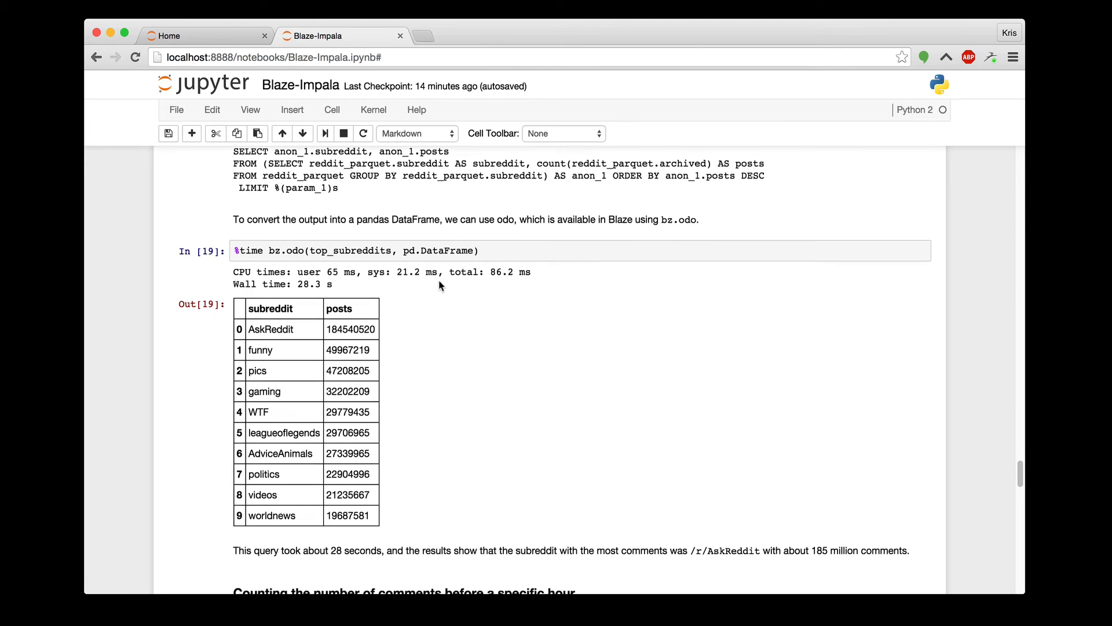
{"action": "scroll", "scroll_direction": "down", "scroll_amount": 3}
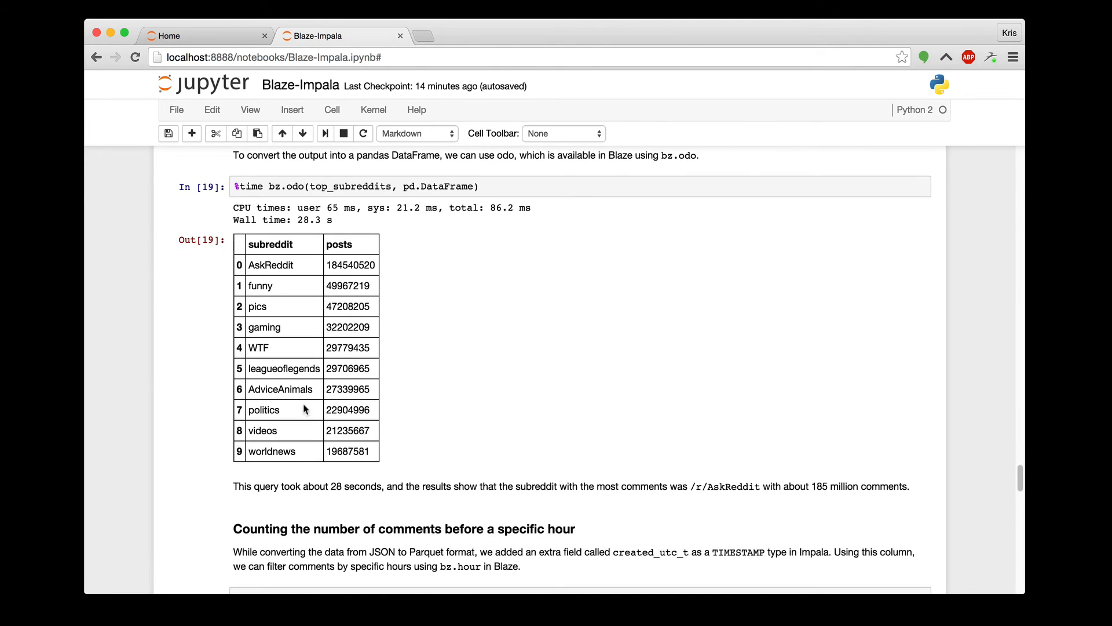
{"action": "mouse_move", "coordinate": [277, 269]}
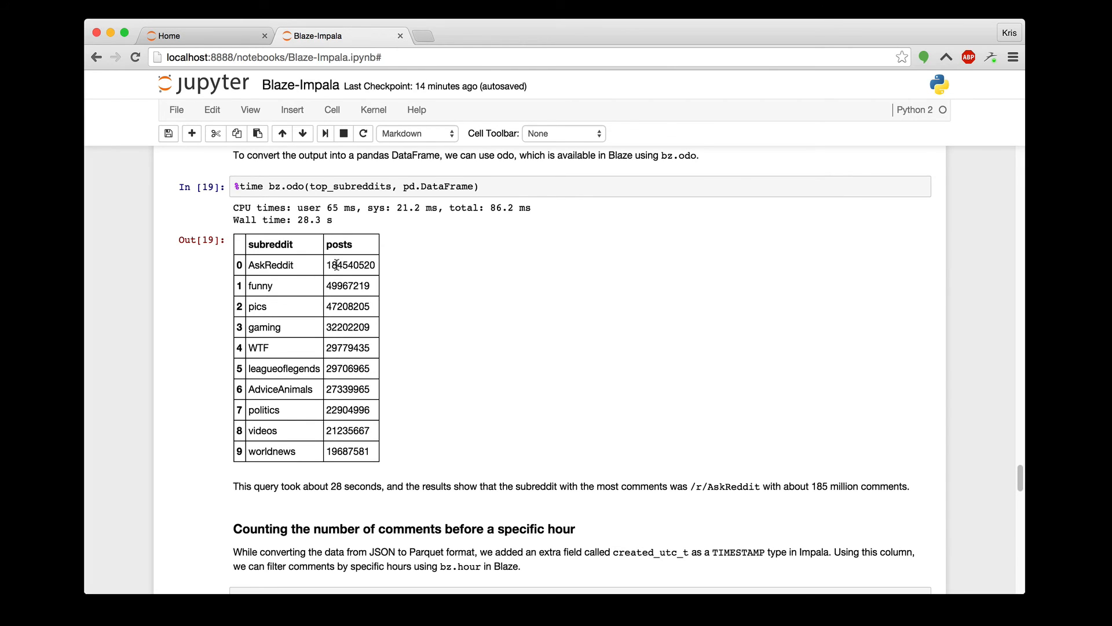
{"action": "mouse_move", "coordinate": [480, 262]}
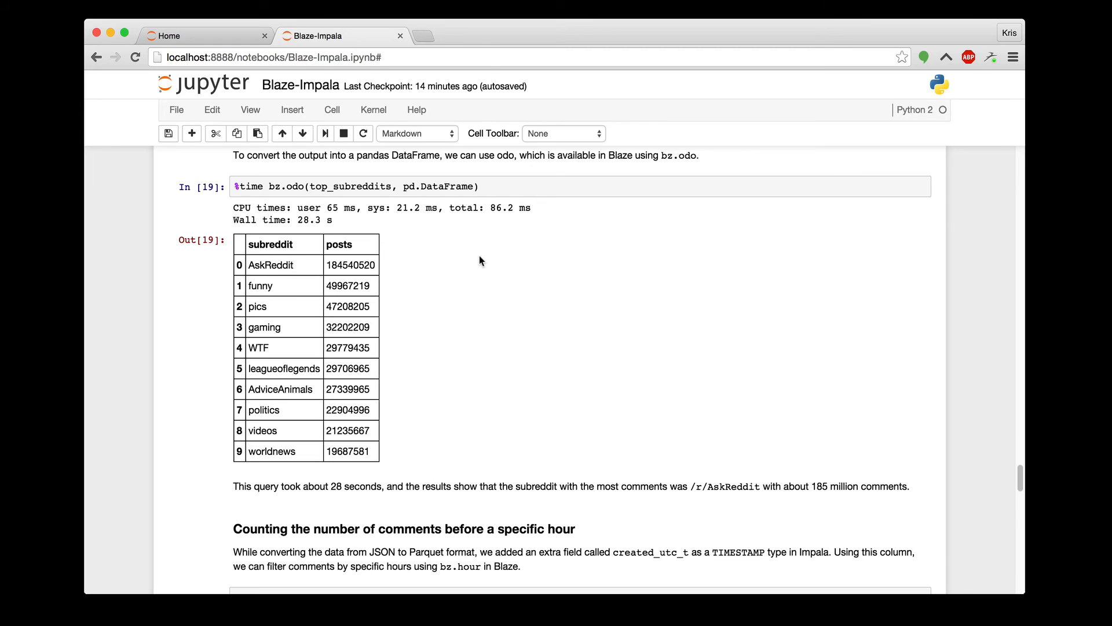
Scroll to the 'Counting comments before a specific hour' section showing Out[21], about 739 million (45%).
{"action": "scroll", "scroll_direction": "down", "scroll_amount": 3}
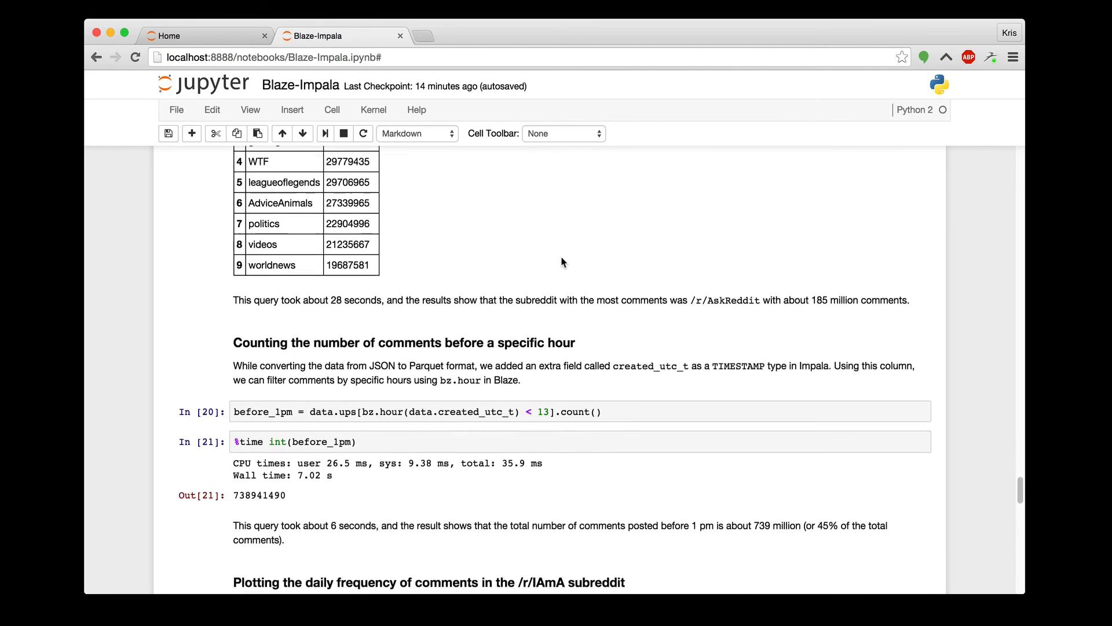
{"action": "scroll", "scroll_direction": "down", "scroll_amount": 3}
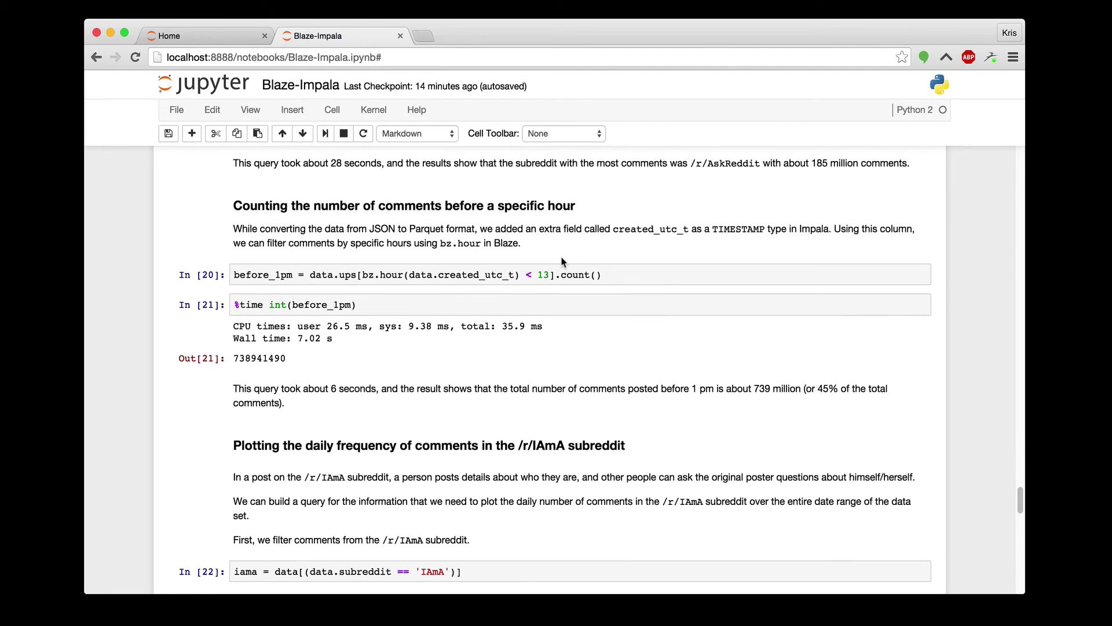
{"action": "mouse_move", "coordinate": [567, 271]}
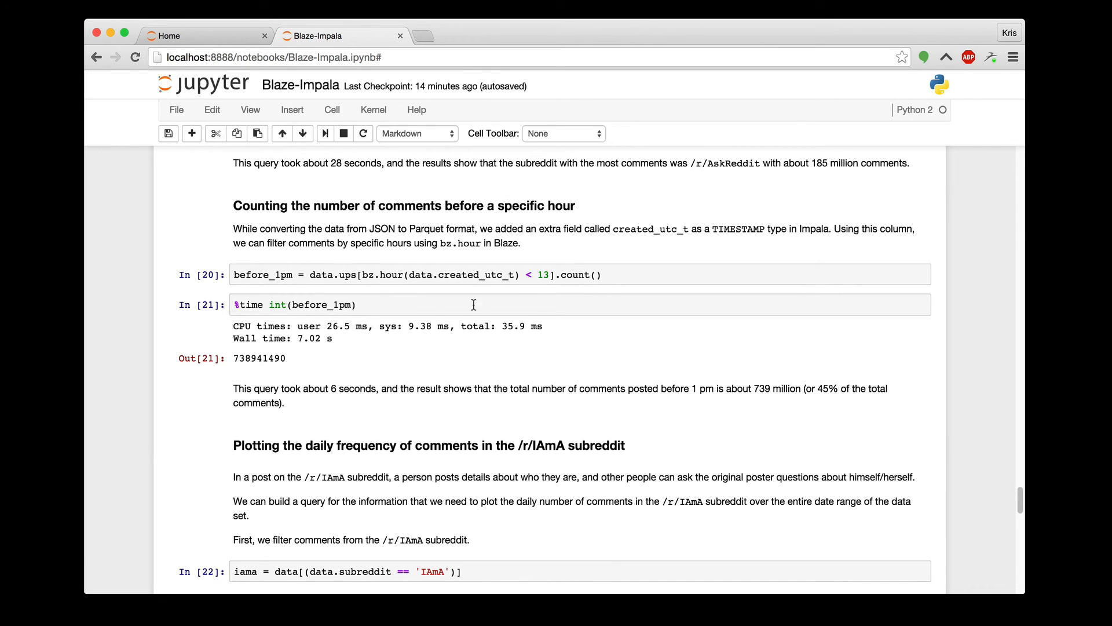
{"action": "mouse_move", "coordinate": [543, 352]}
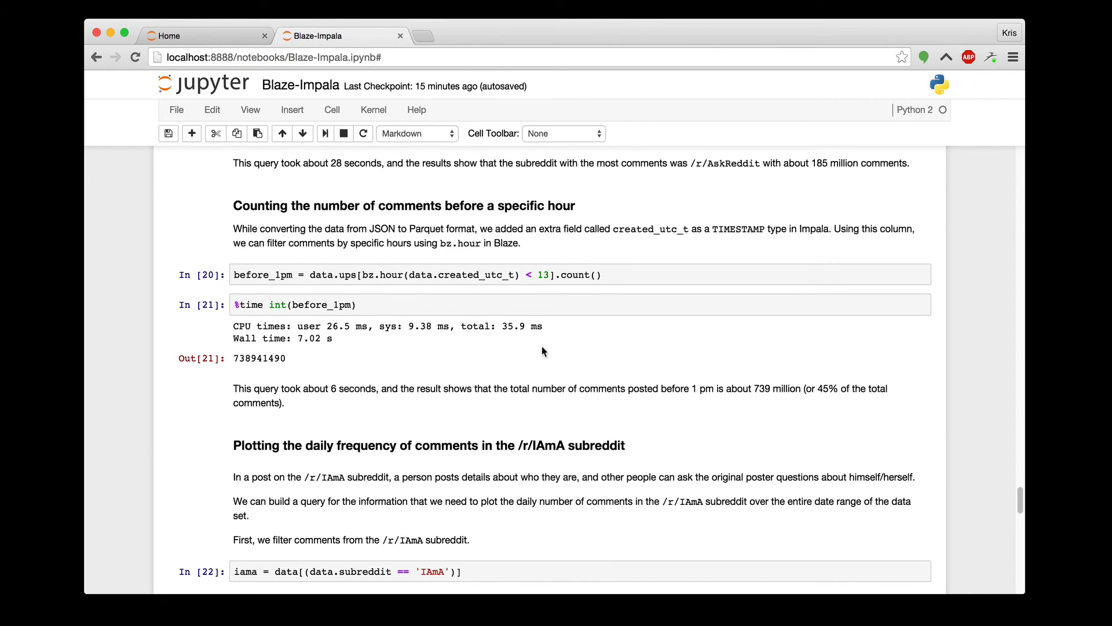
{"action": "mouse_move", "coordinate": [430, 373]}
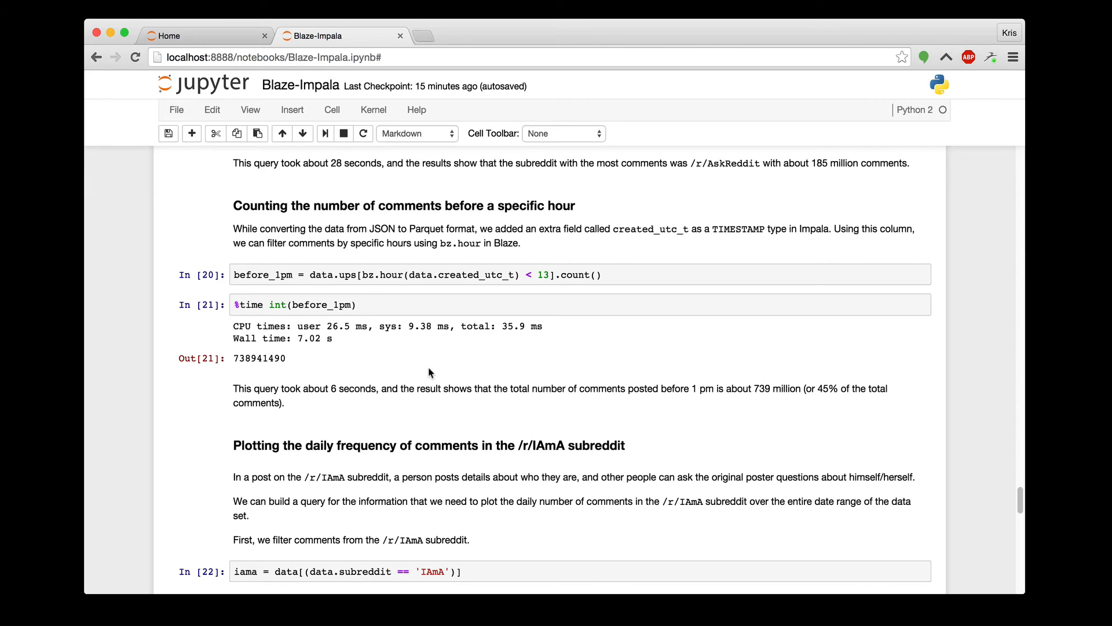
{"action": "mouse_move", "coordinate": [638, 372]}
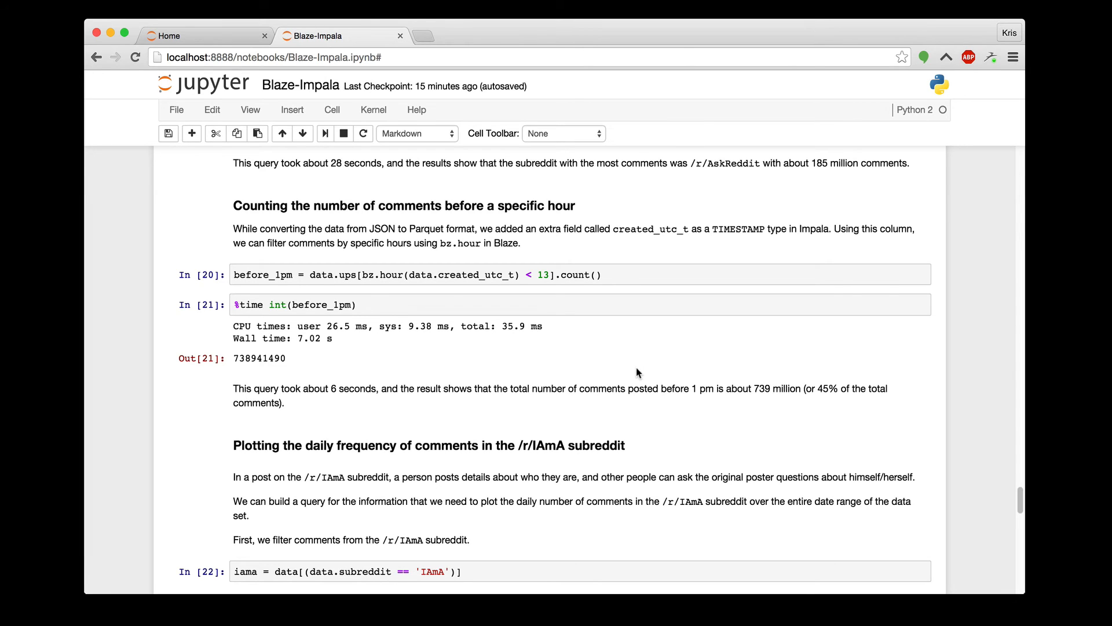
Scroll through the IAmA daily-count pipeline down to the Bokeh TimeSeries cell In [31].
{"action": "scroll", "scroll_direction": "down", "scroll_amount": 3}
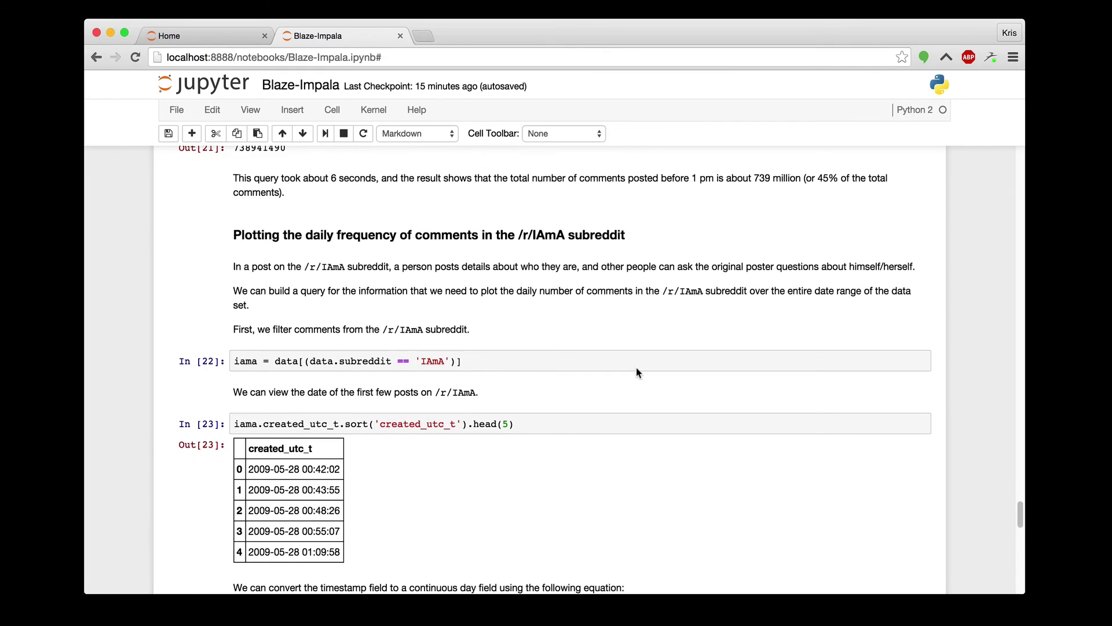
{"action": "scroll", "scroll_direction": "down", "scroll_amount": 3}
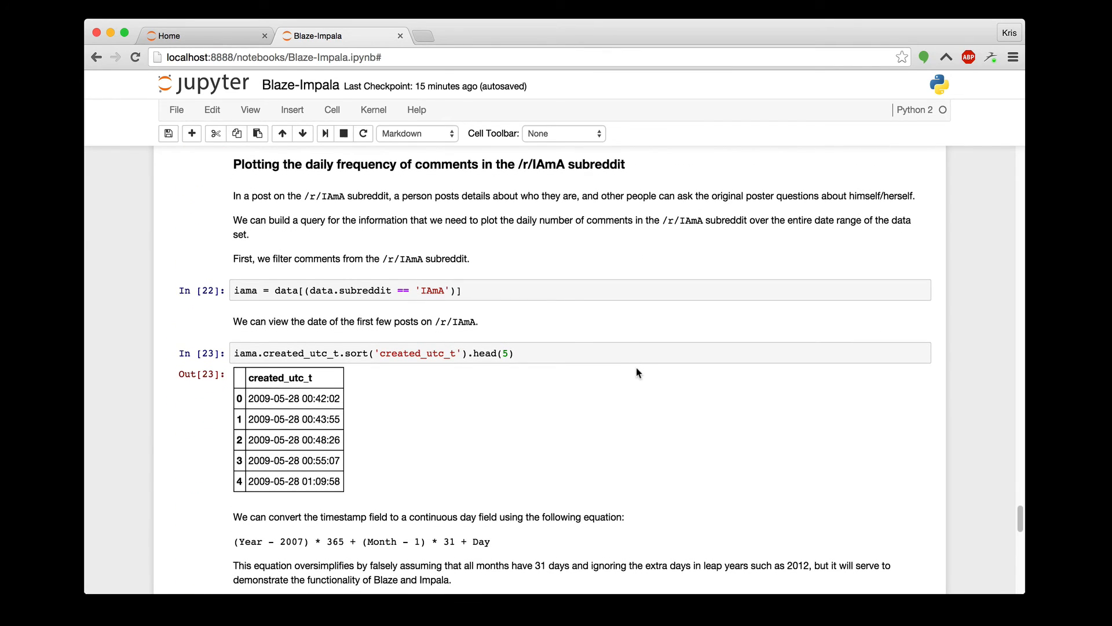
{"action": "mouse_move", "coordinate": [316, 304]}
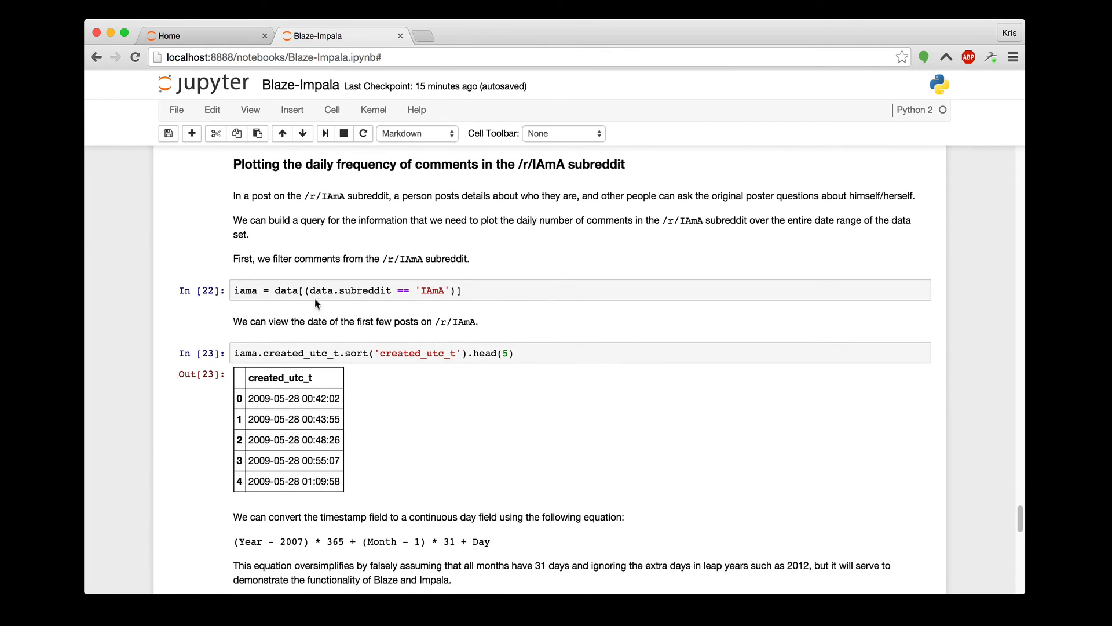
{"action": "mouse_move", "coordinate": [701, 314]}
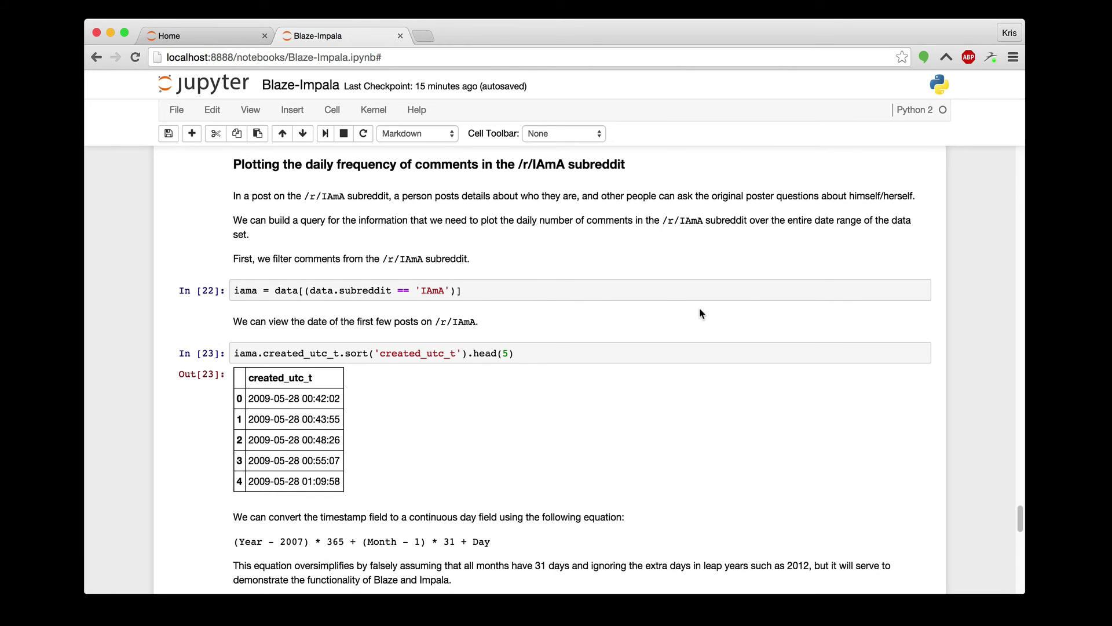
{"action": "scroll", "scroll_direction": "down", "scroll_amount": 3}
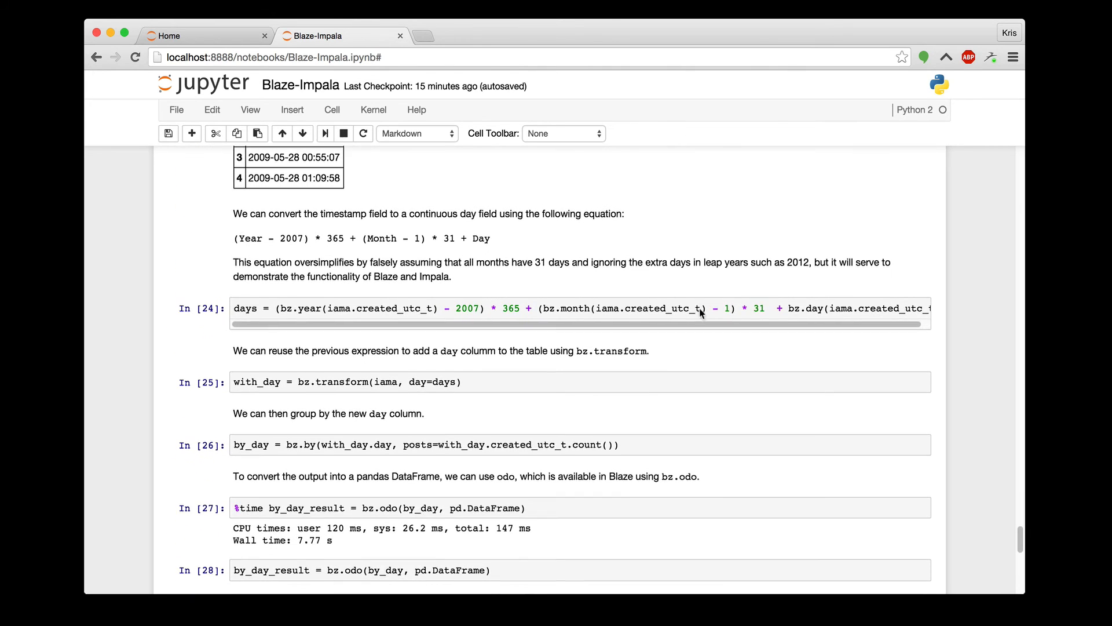
{"action": "scroll", "scroll_direction": "down", "scroll_amount": 3}
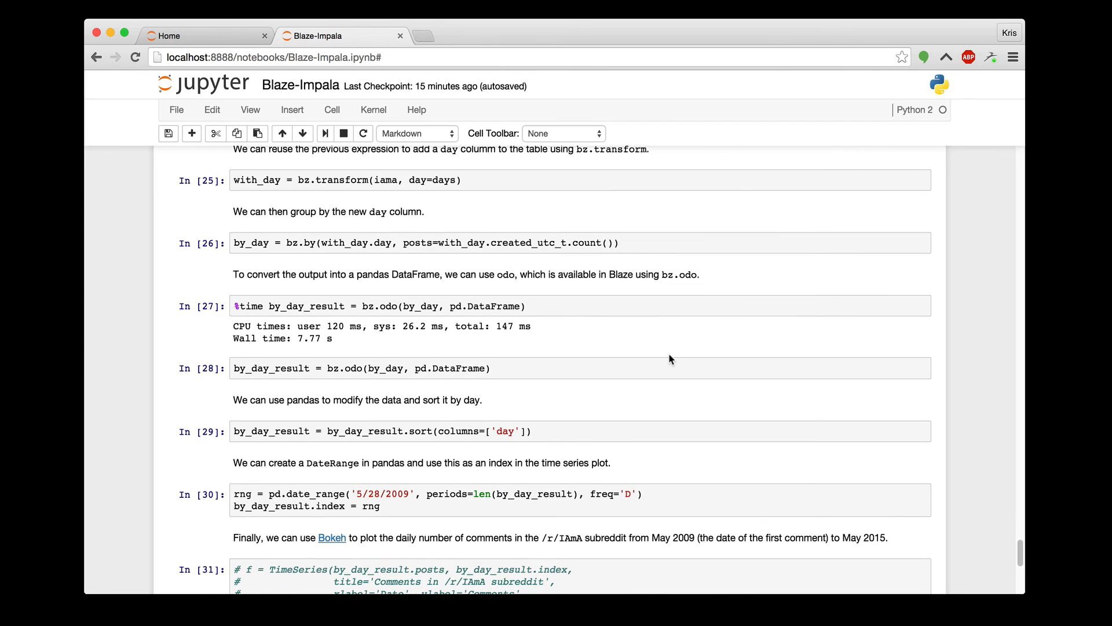
{"action": "scroll", "scroll_direction": "down", "scroll_amount": 3}
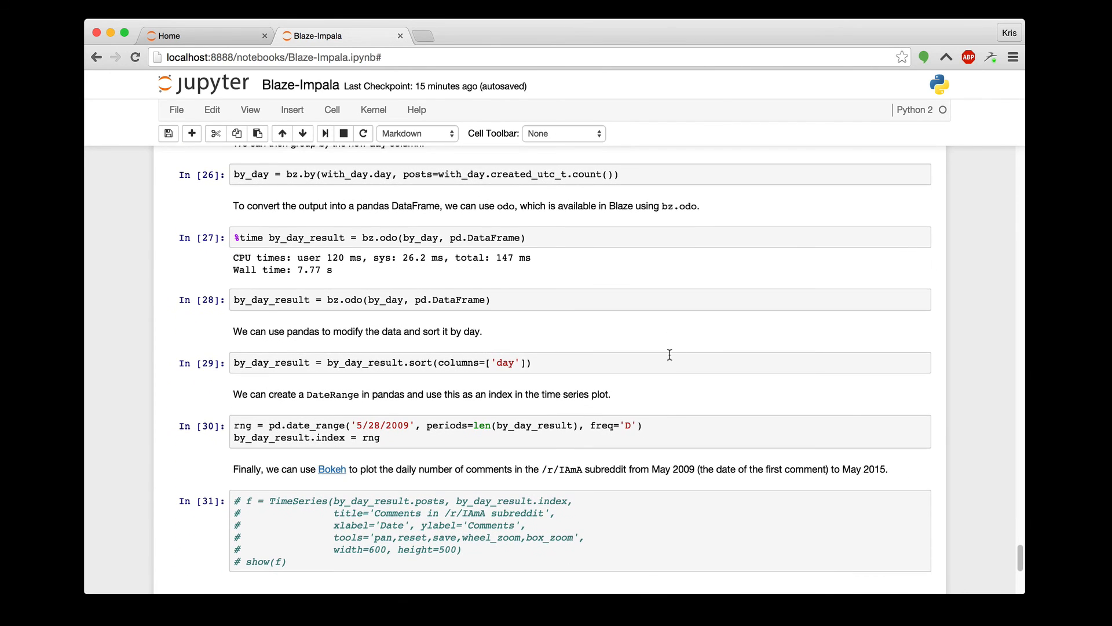
{"action": "scroll", "scroll_direction": "down", "scroll_amount": 3}
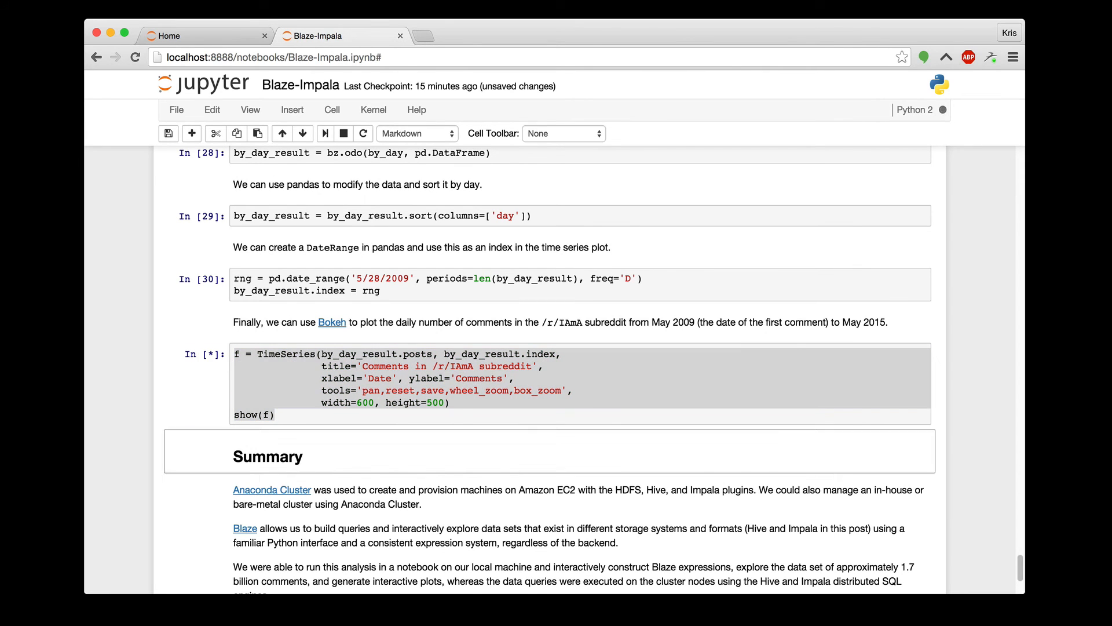
Pan the rendered Bokeh plot of daily r/IAmA comments to span 2009–2016, then reach the Summary.
{"action": "left_click", "coordinate": [325, 133]}
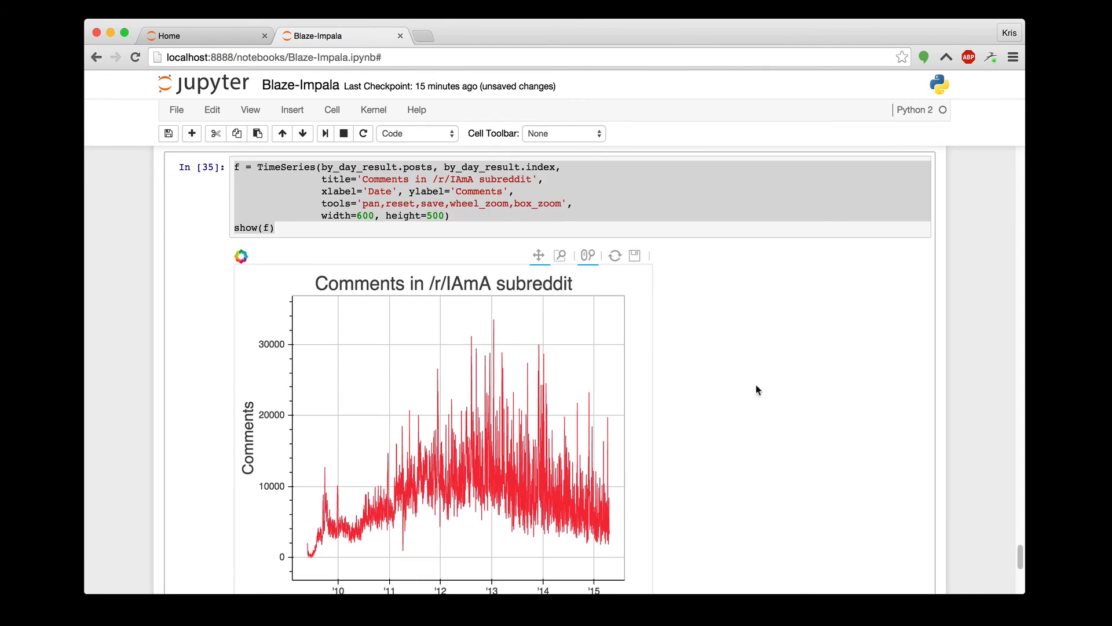
{"action": "scroll", "scroll_direction": "down", "scroll_amount": 3}
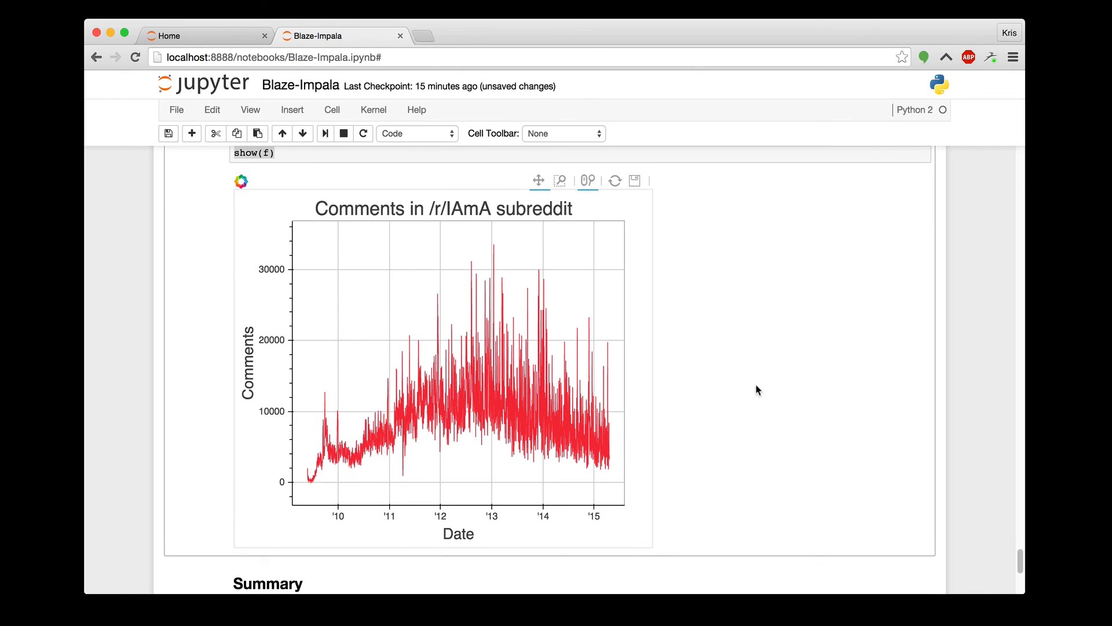
{"action": "mouse_move", "coordinate": [308, 481]}
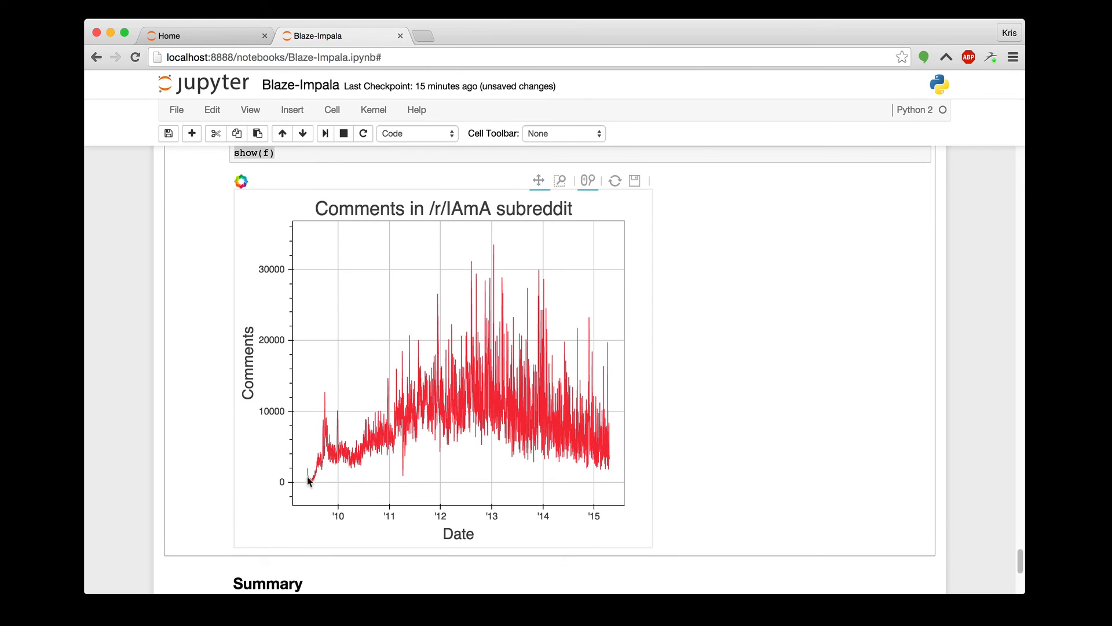
{"action": "mouse_move", "coordinate": [427, 411]}
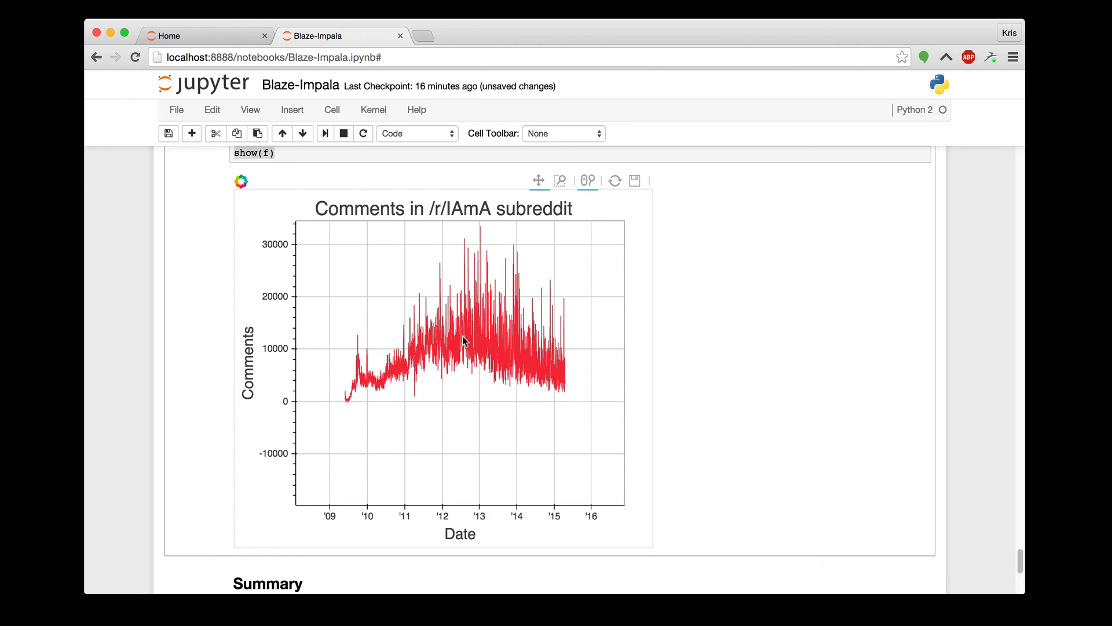
{"action": "scroll", "scroll_direction": "down", "scroll_amount": 3}
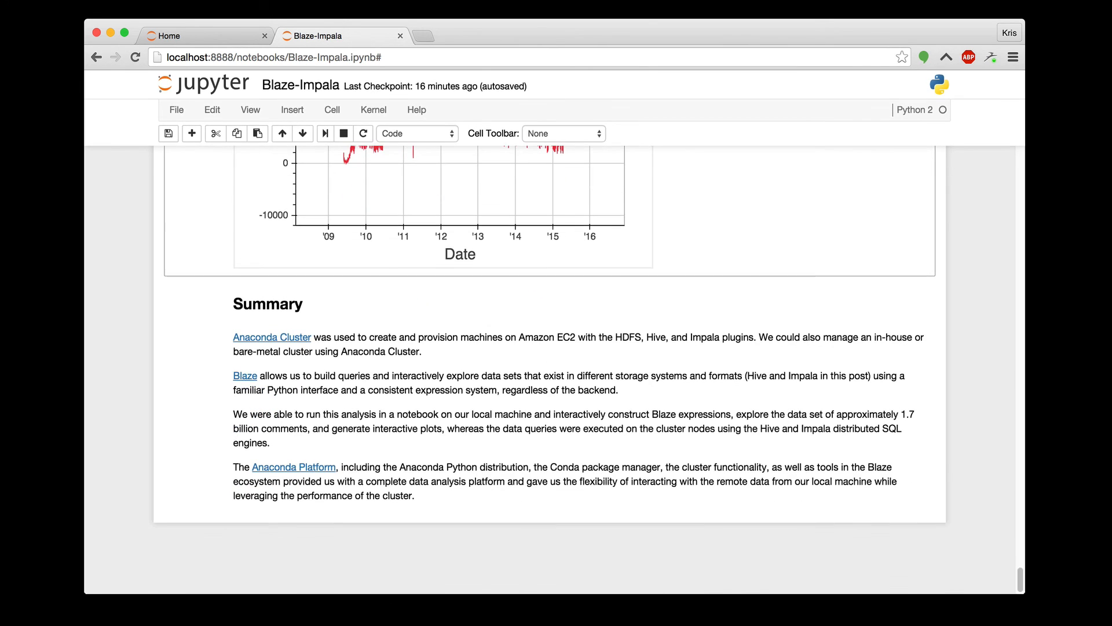